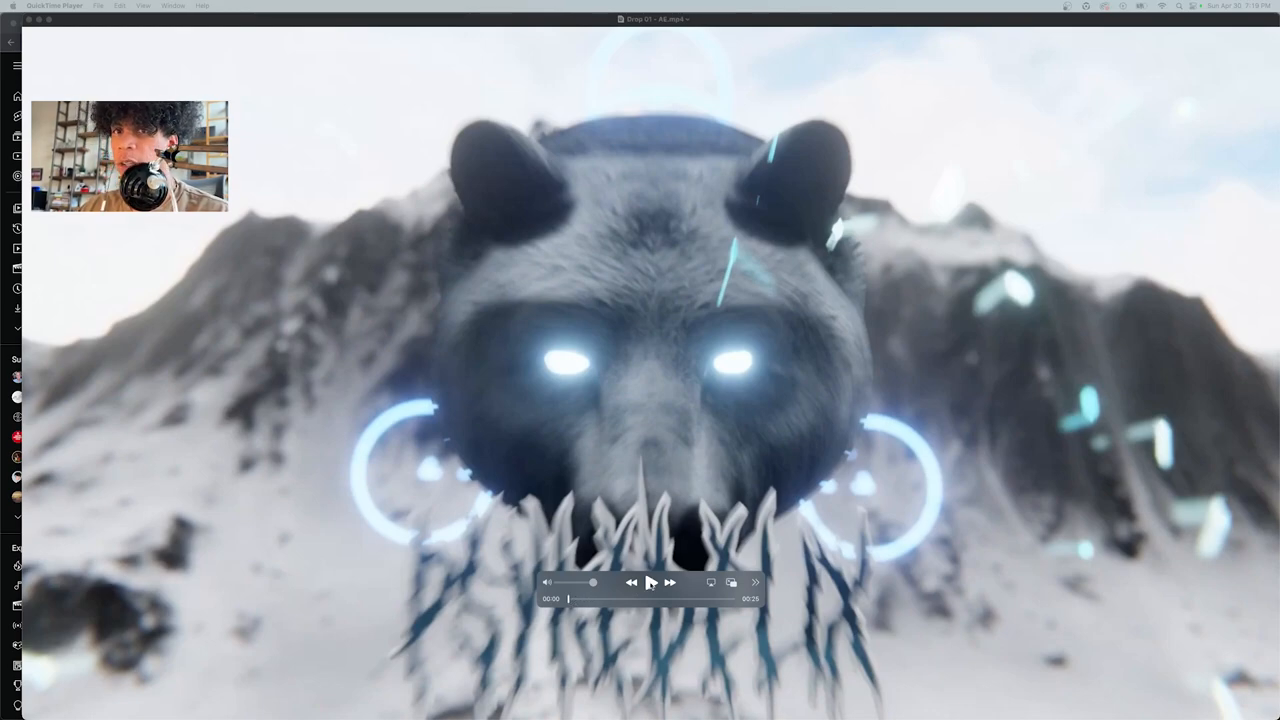
Step: Play and pause the finished bear render, then scrub to a later moment
left_click(650, 582)
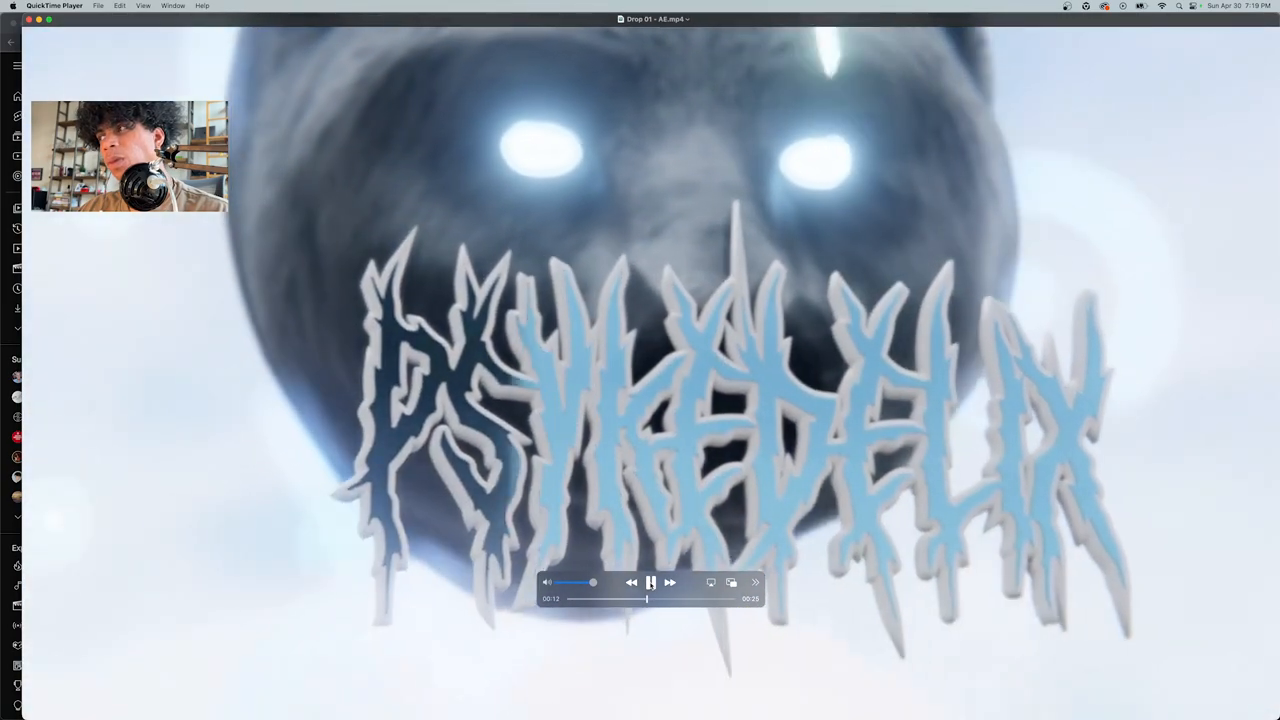
left_click(650, 584)
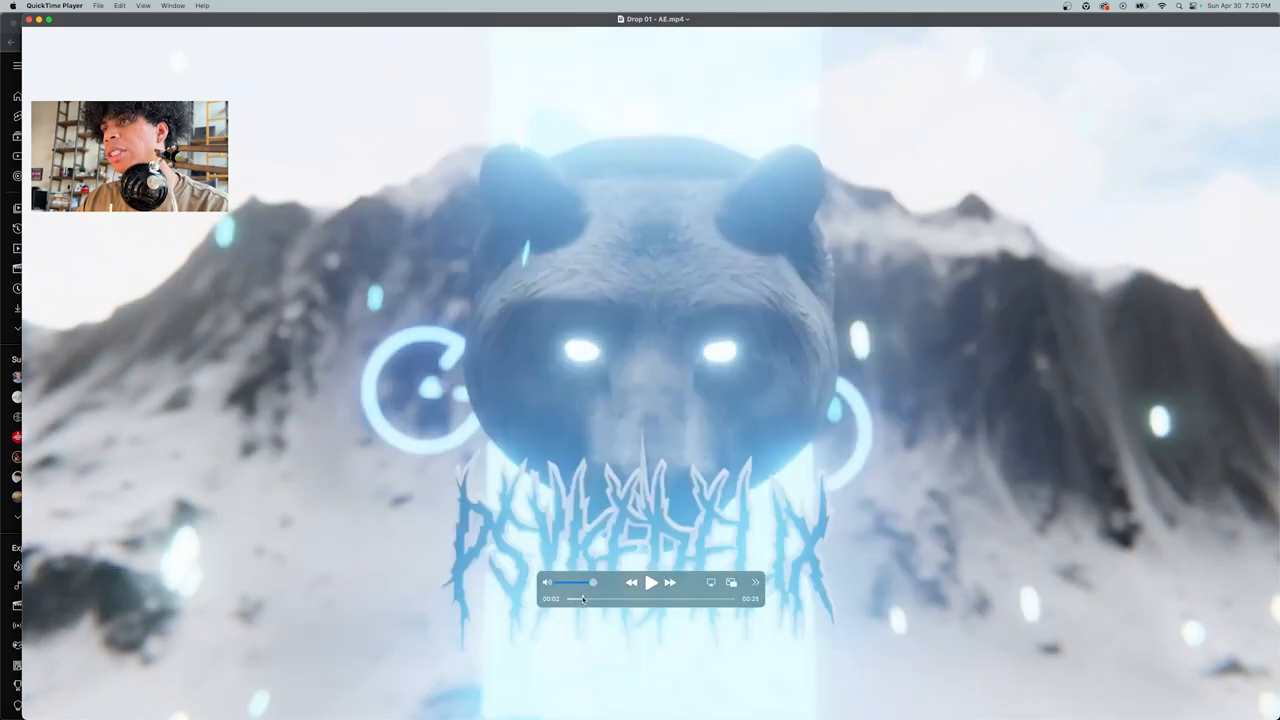
left_click_drag(584, 598, 600, 598)
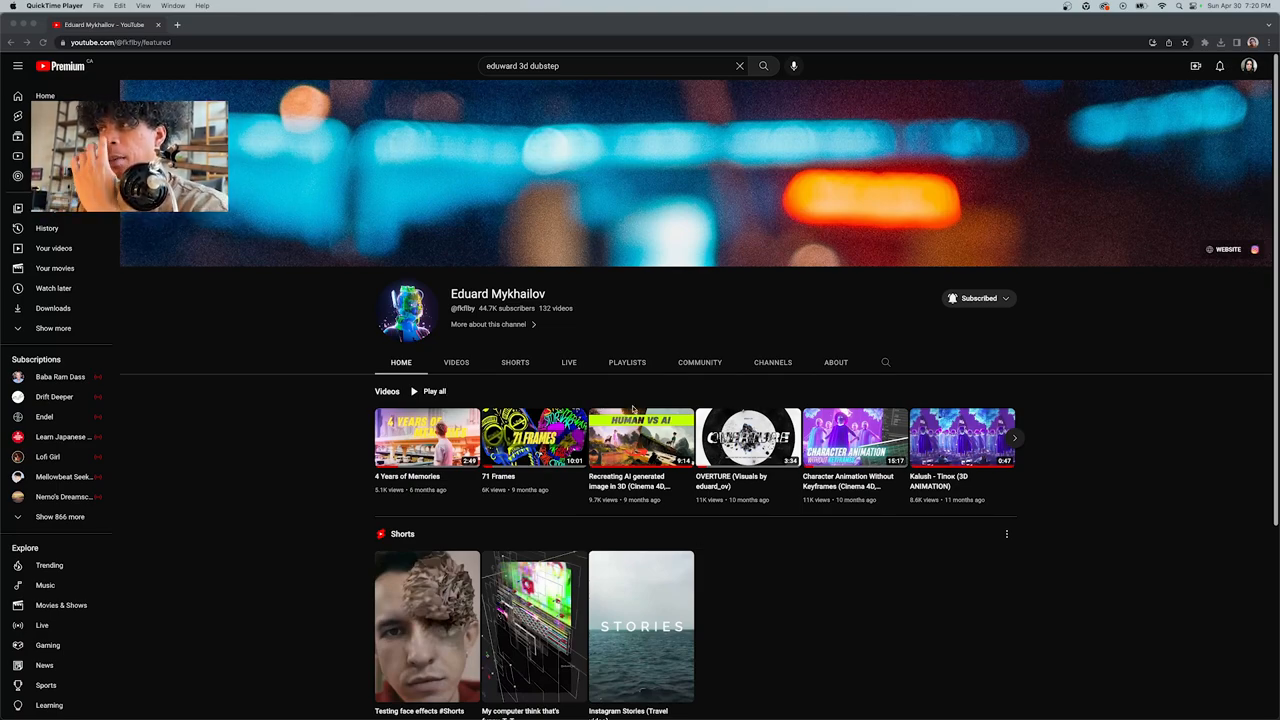
Step: Reveal more uploads in the artist's channel Videos row
left_click(1012, 436)
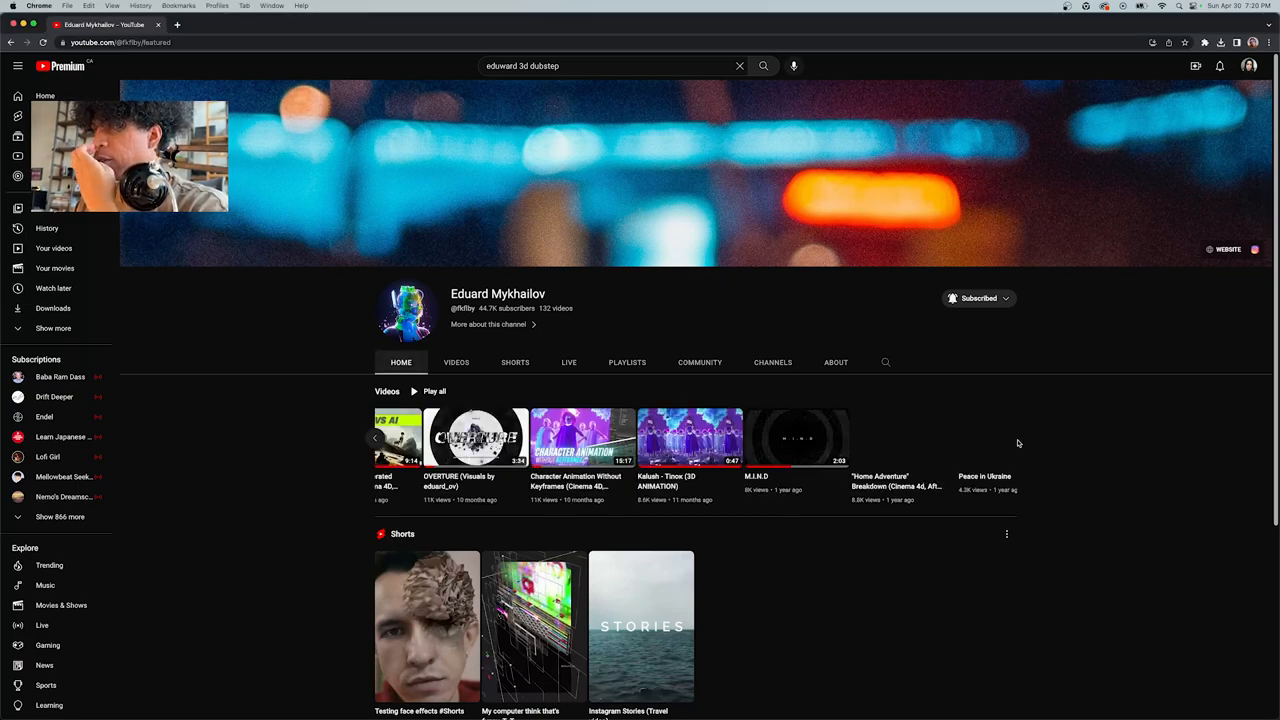
left_click(1018, 444)
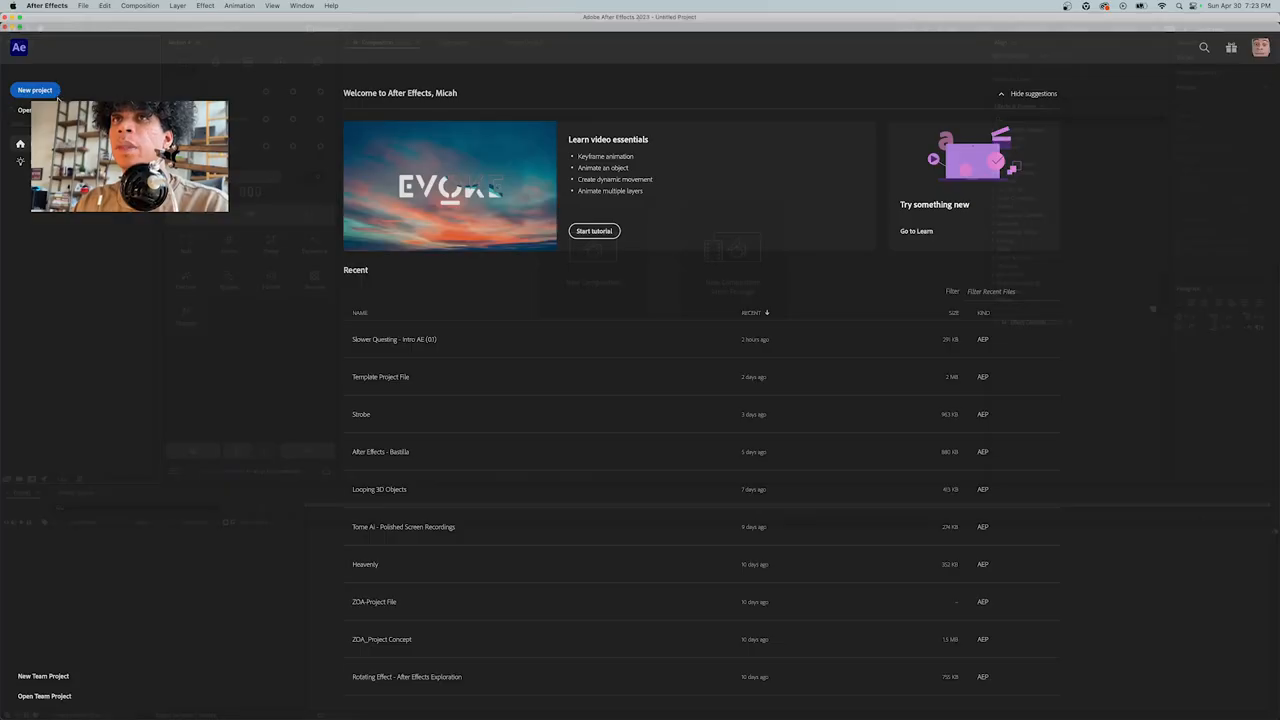
Step: Close the Home screen and start a New Composition from the Composition panel
left_click(36, 90)
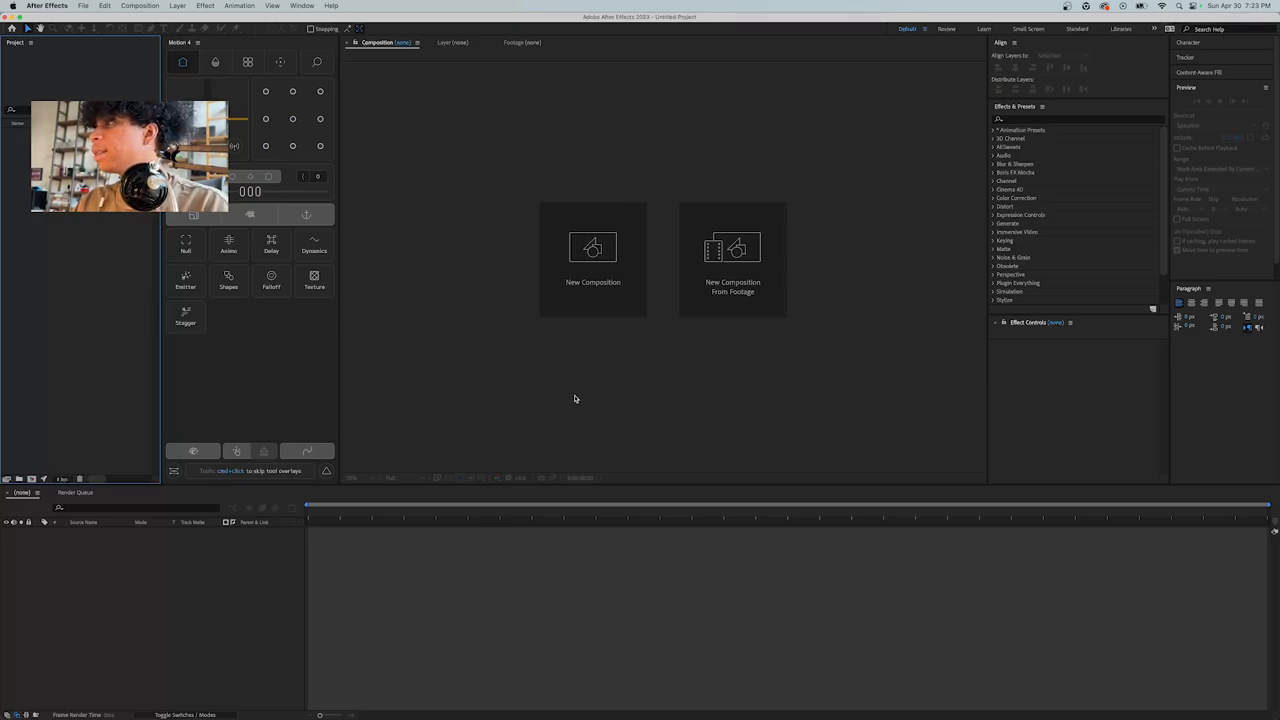
mouse_move(712, 376)
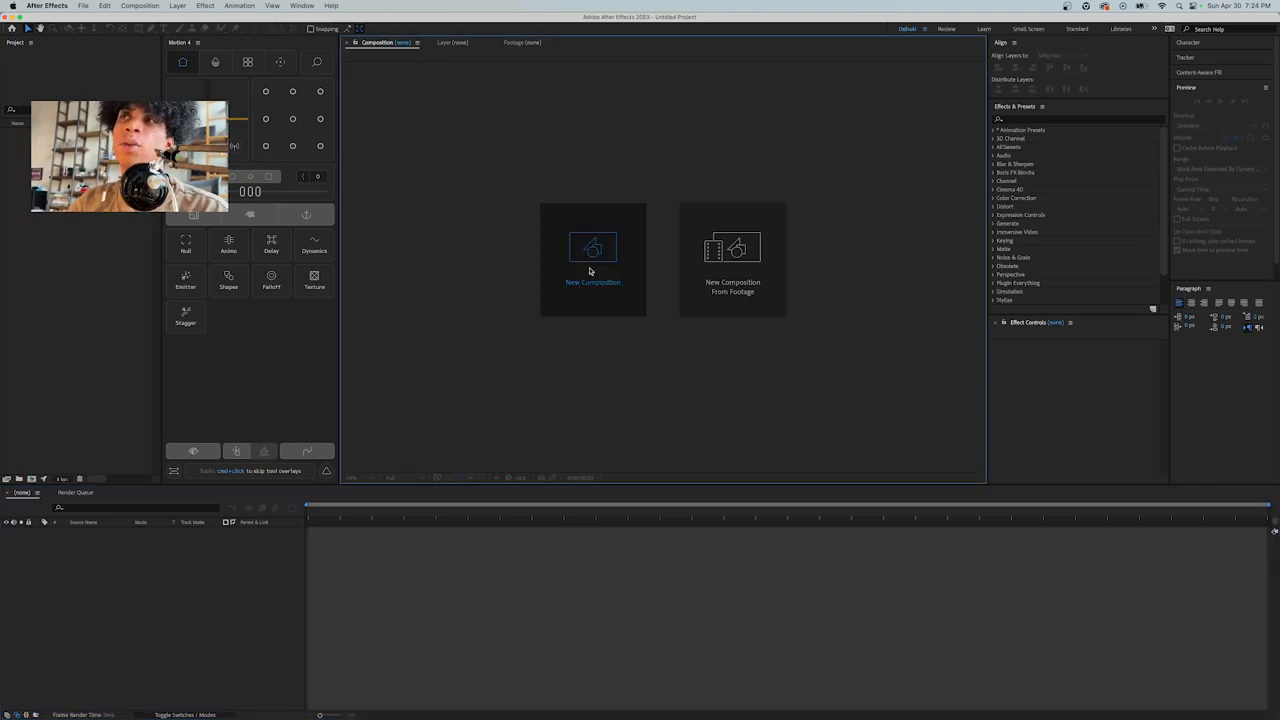
left_click(592, 248)
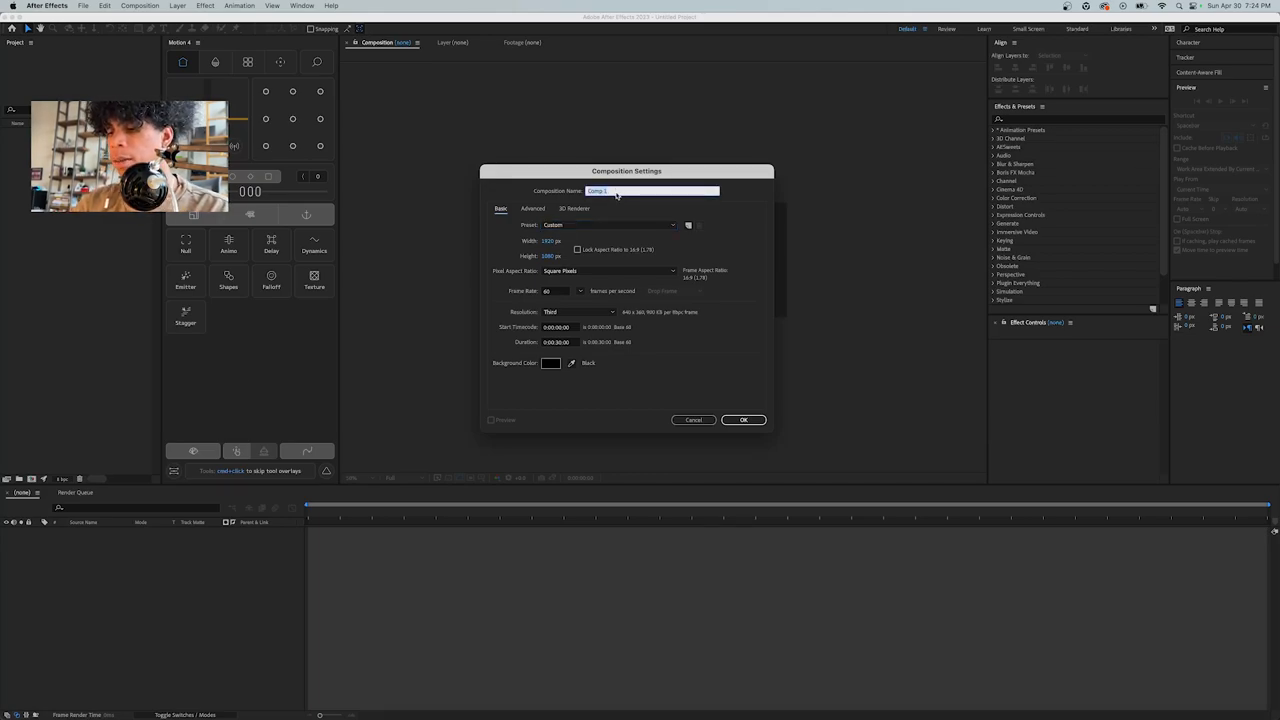
Step: Name the composition 'Strobe Background' and confirm its settings
type("Strobe Background")
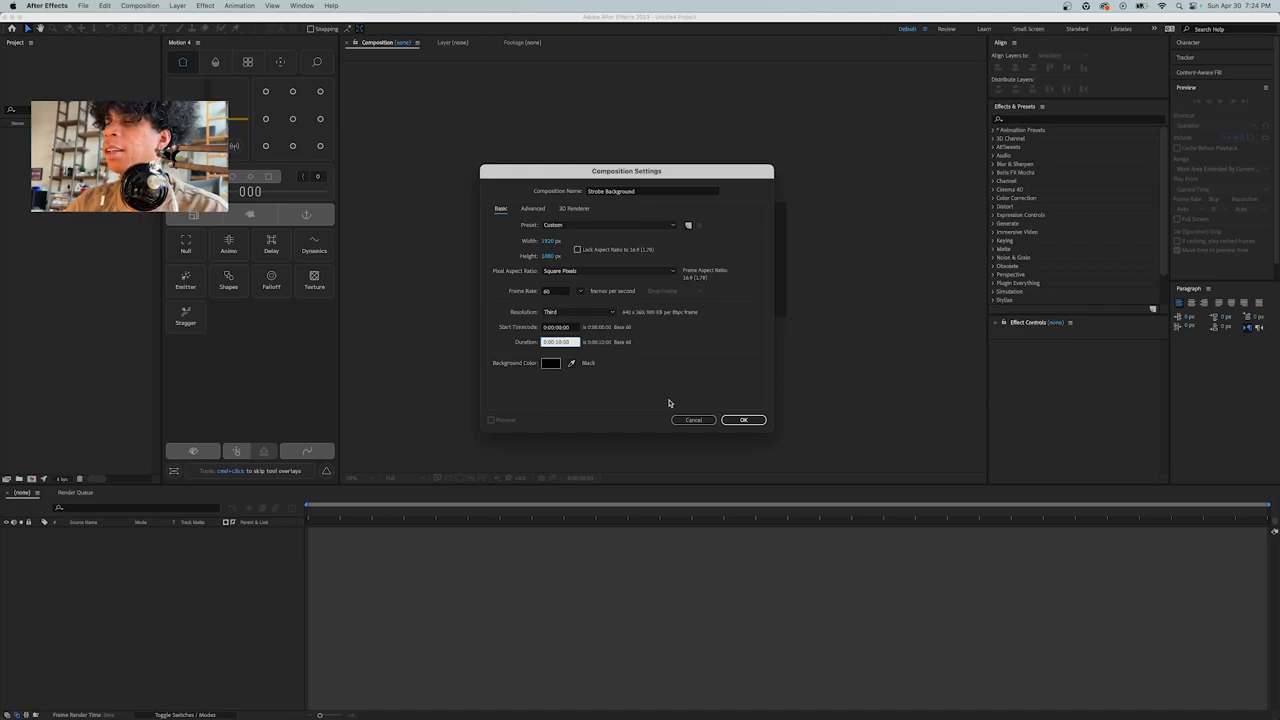
left_click(742, 420)
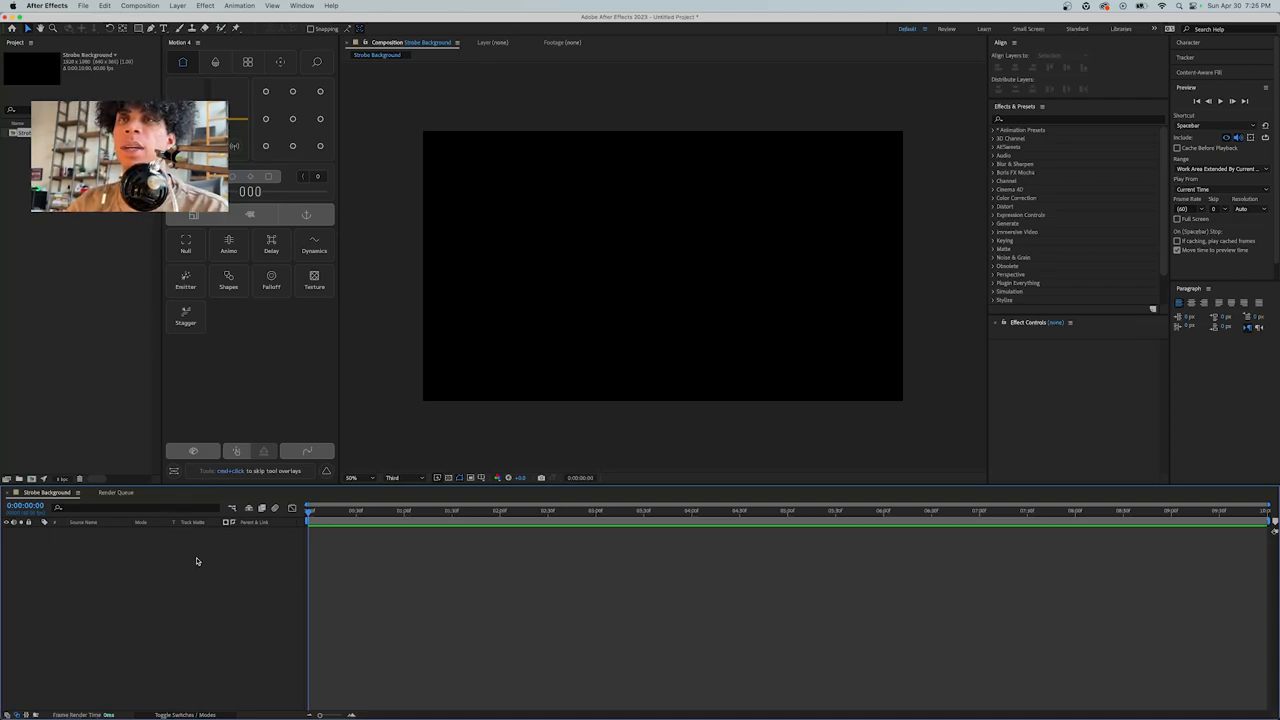
Step: Import the audio file into the comp timeline and reveal its waveform
right_click(192, 576)
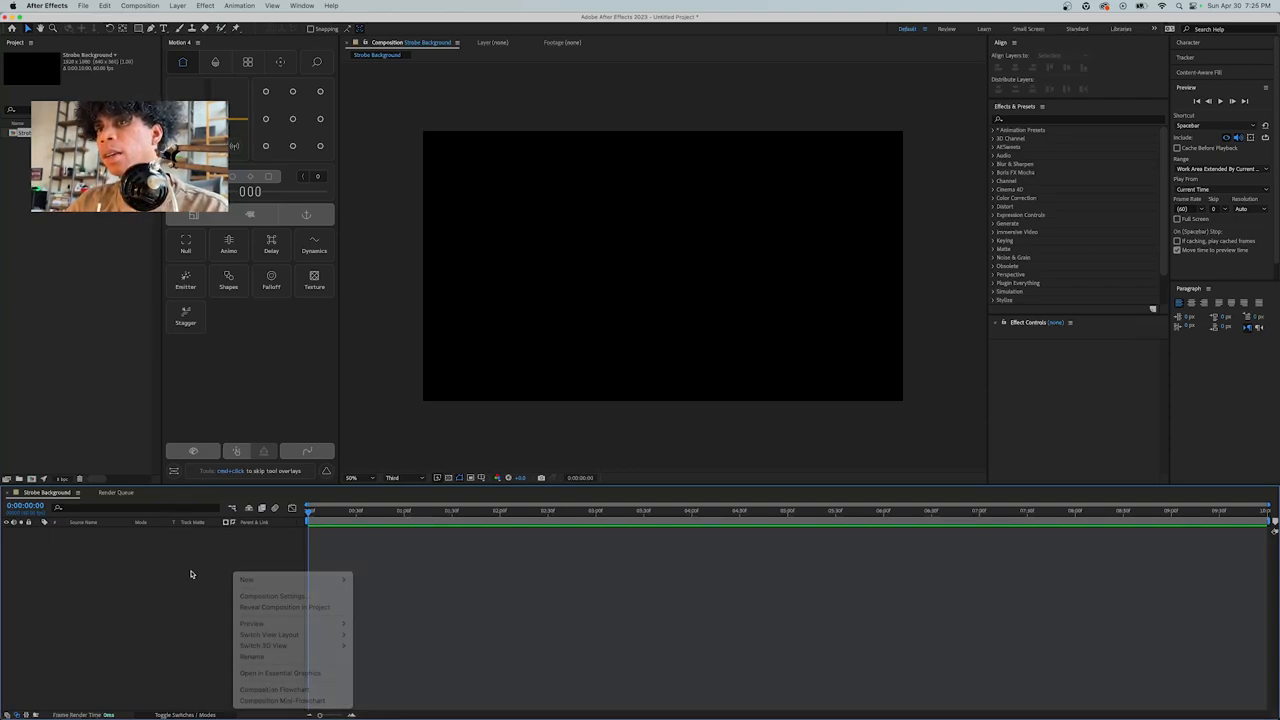
left_click(160, 560)
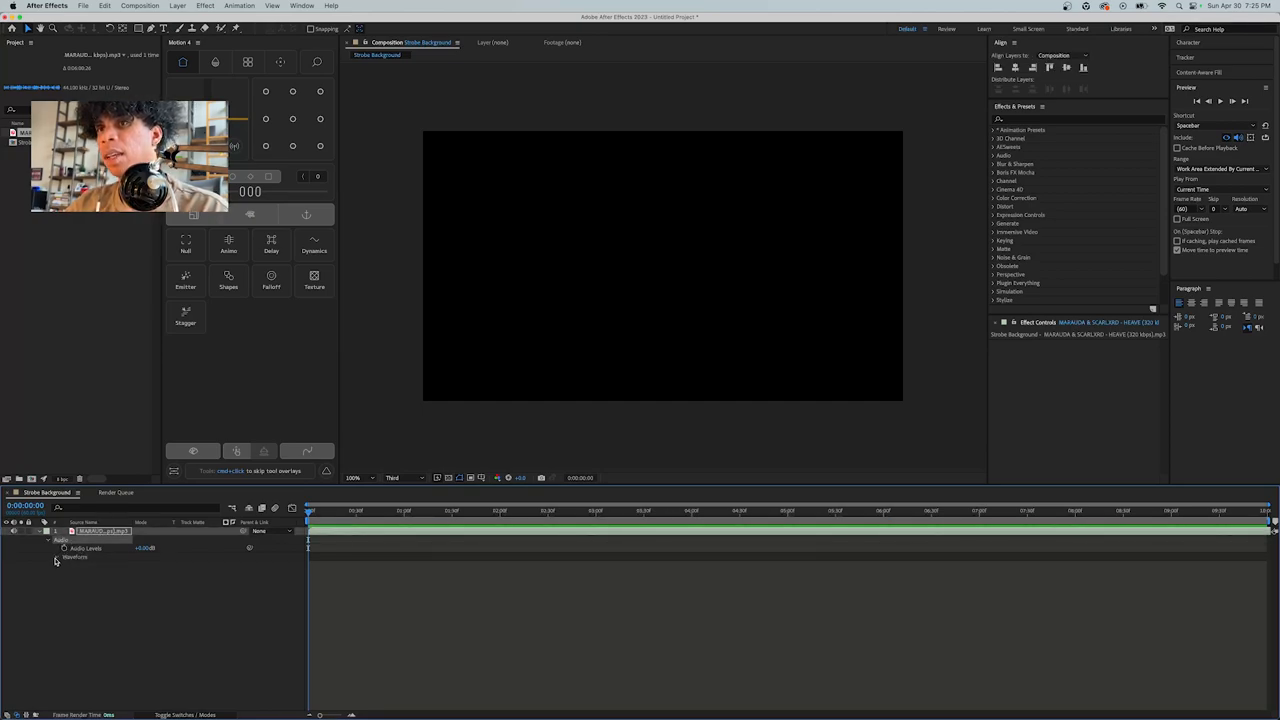
left_click(56, 558)
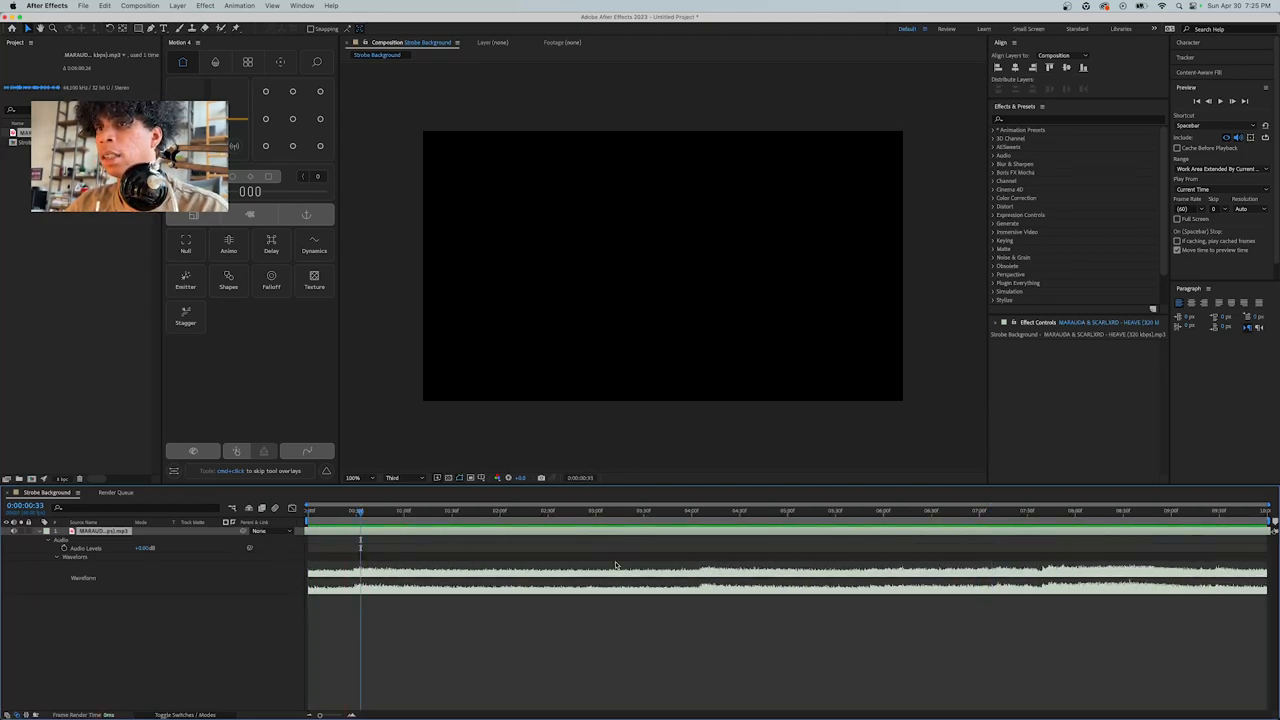
left_click(48, 6)
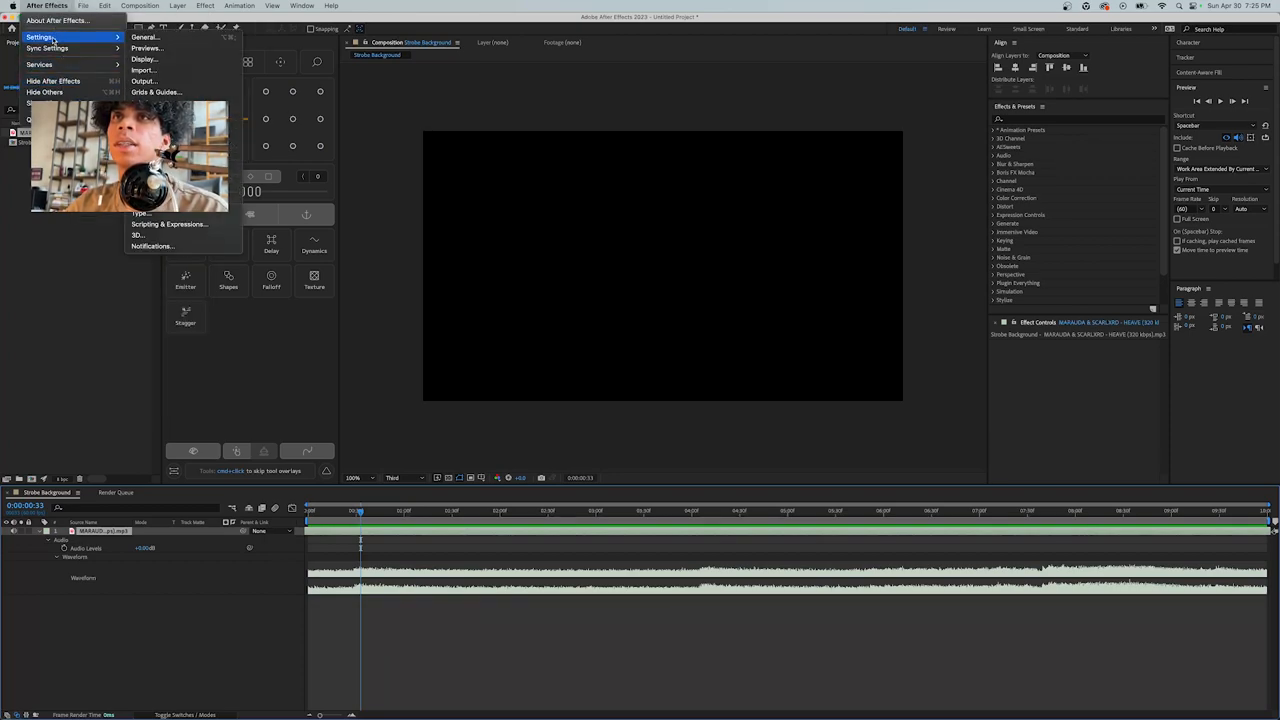
Step: In Audio Hardware preferences, route Default Output to External Headphones and confirm
left_click(616, 224)
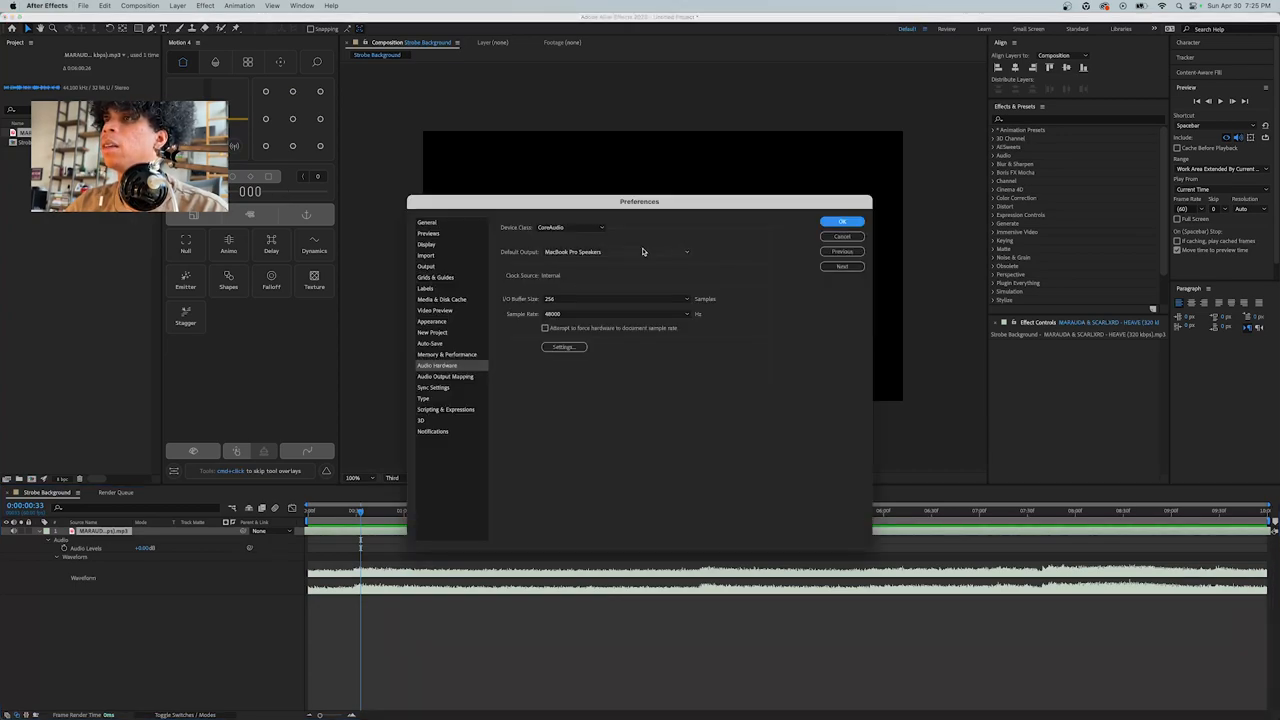
left_click(612, 252)
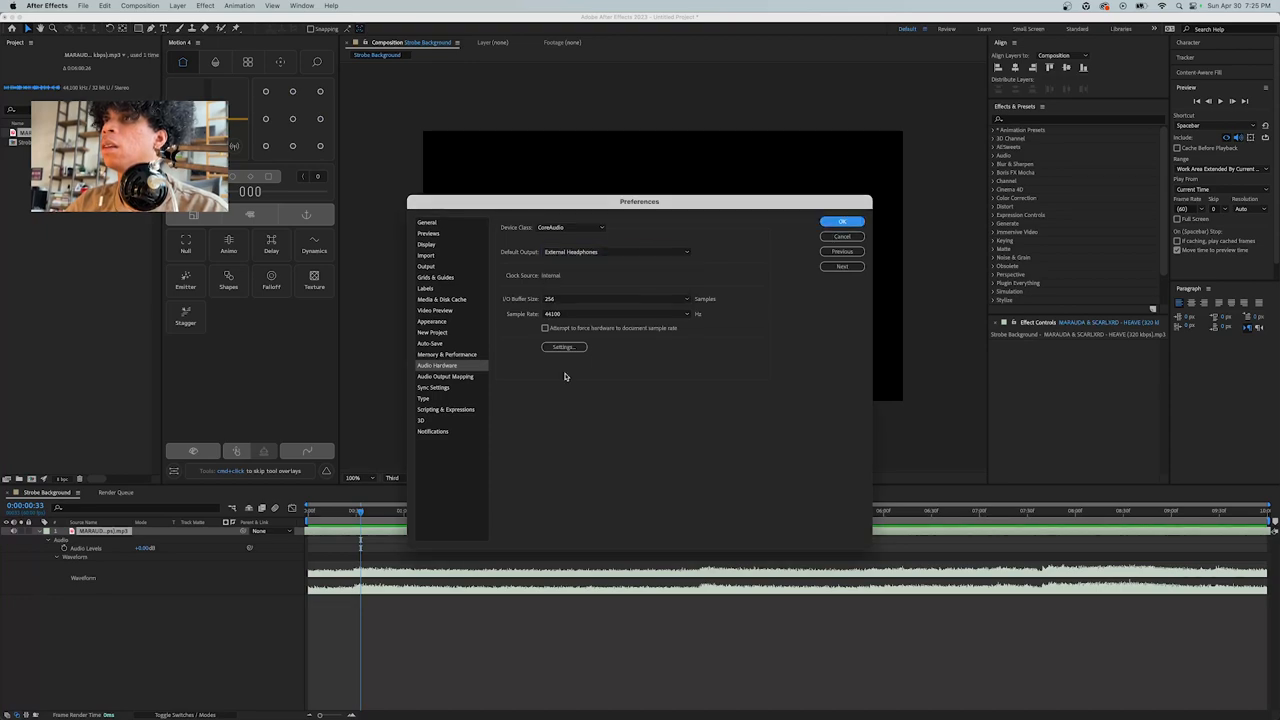
left_click(842, 220)
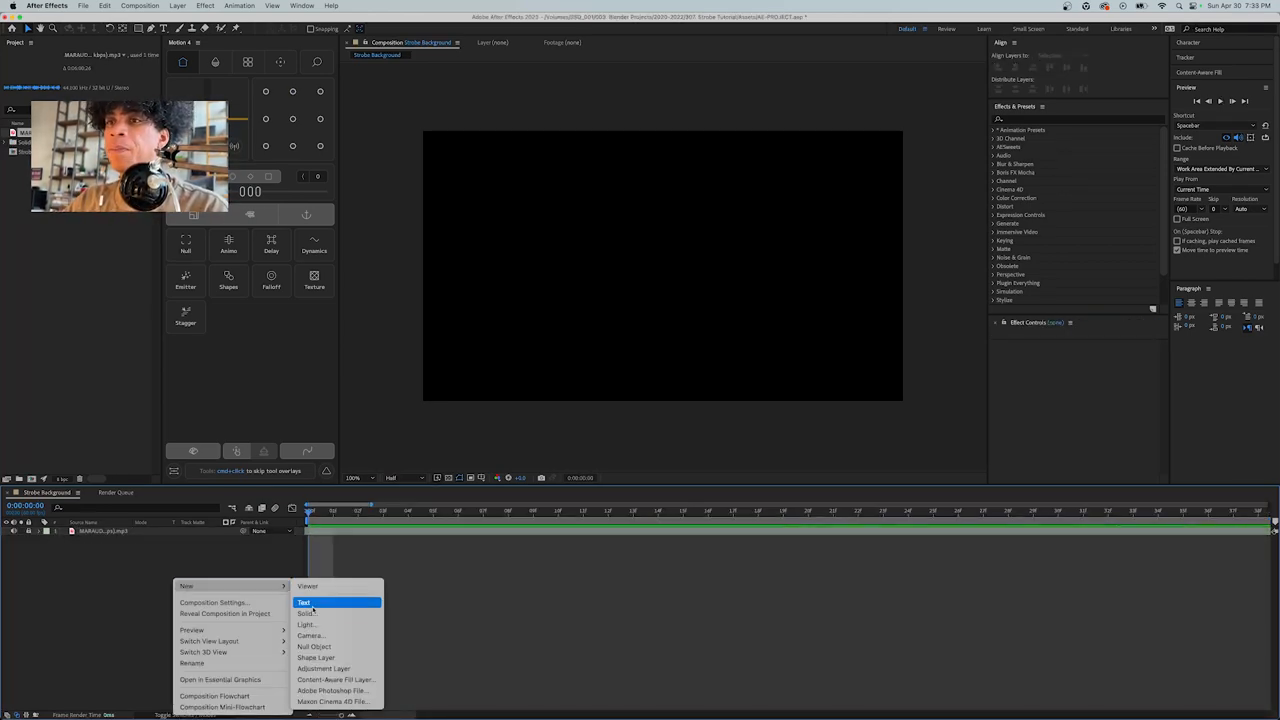
Step: Create a new solid layer in the composition with default settings
left_click(308, 612)
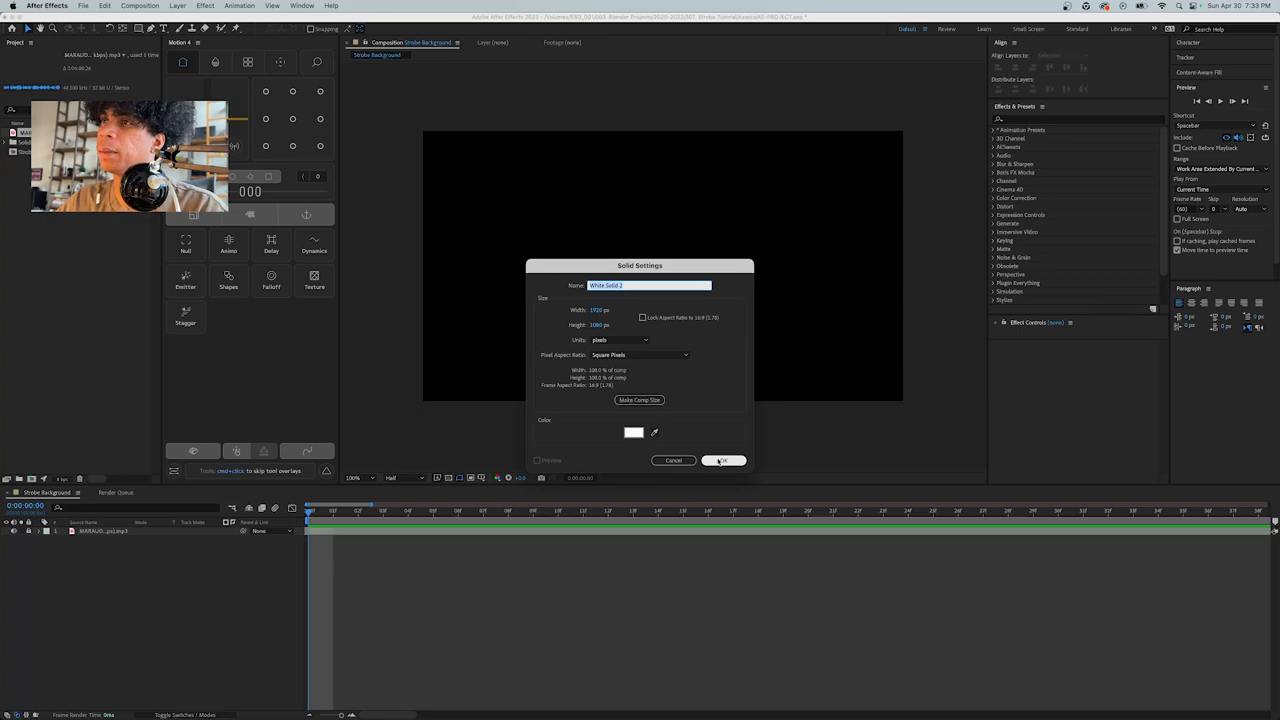
left_click(724, 460)
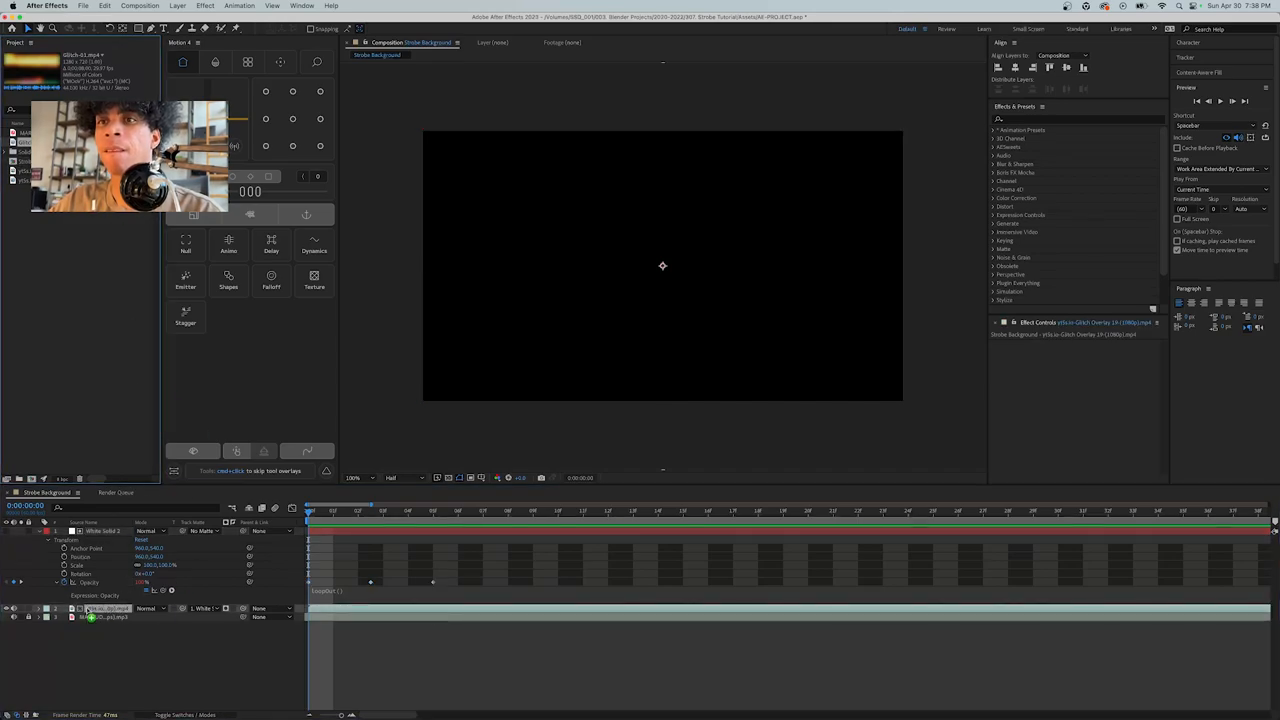
Step: Apply the Colorama rainbow colour-mapping effect to the footage layer
left_click(356, 512)
type("satur")
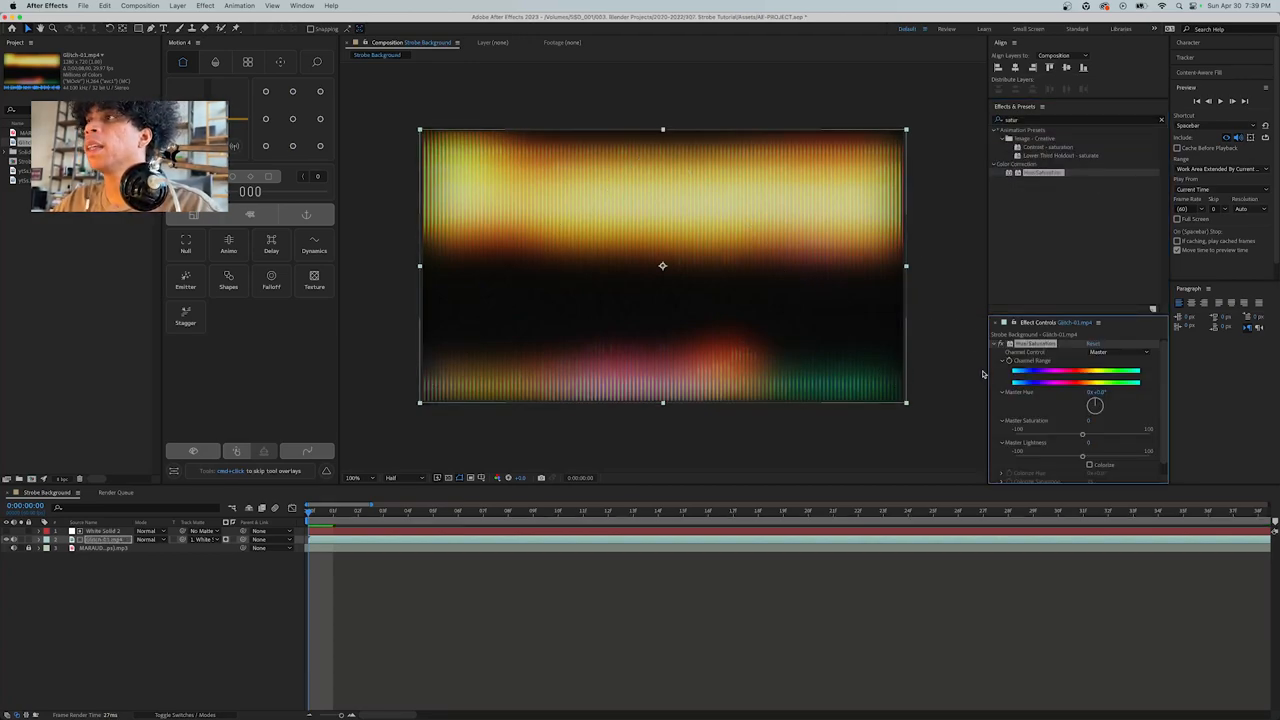
left_click_drag(1082, 428, 1016, 428)
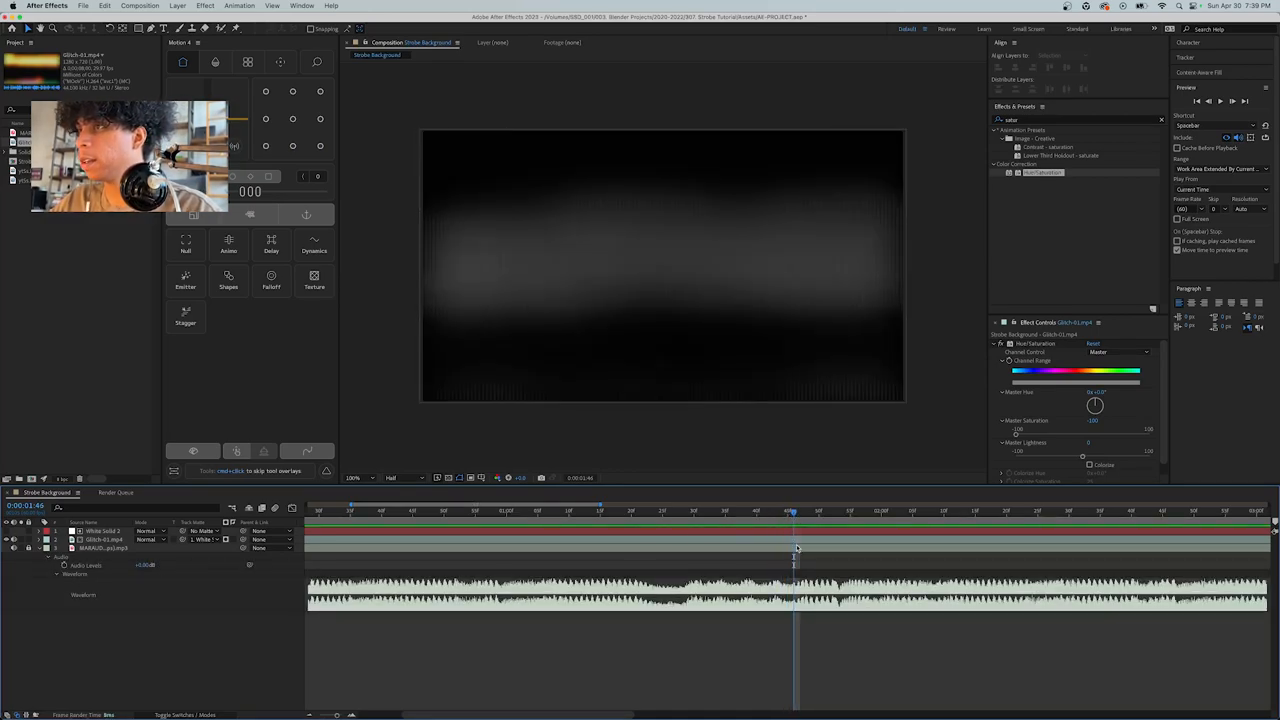
Step: Trim the strobe layer to a short burst and shift it later in the timeline
left_click(100, 532)
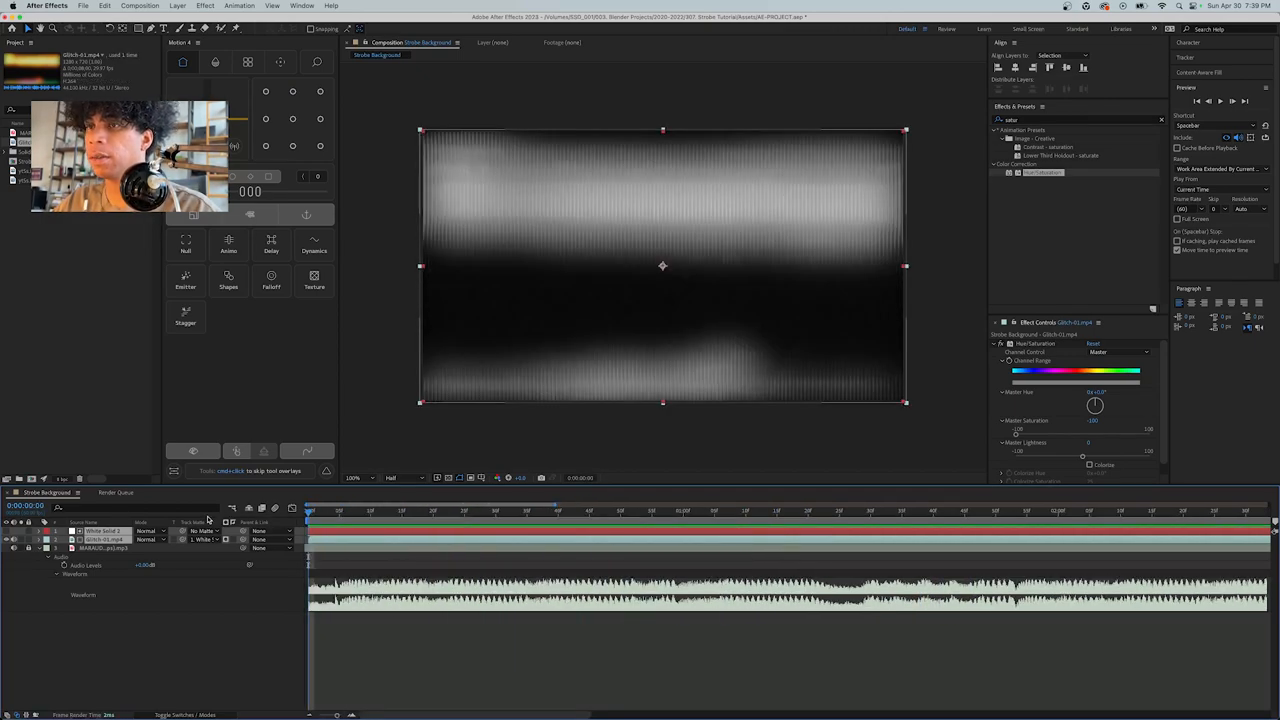
left_click(472, 512)
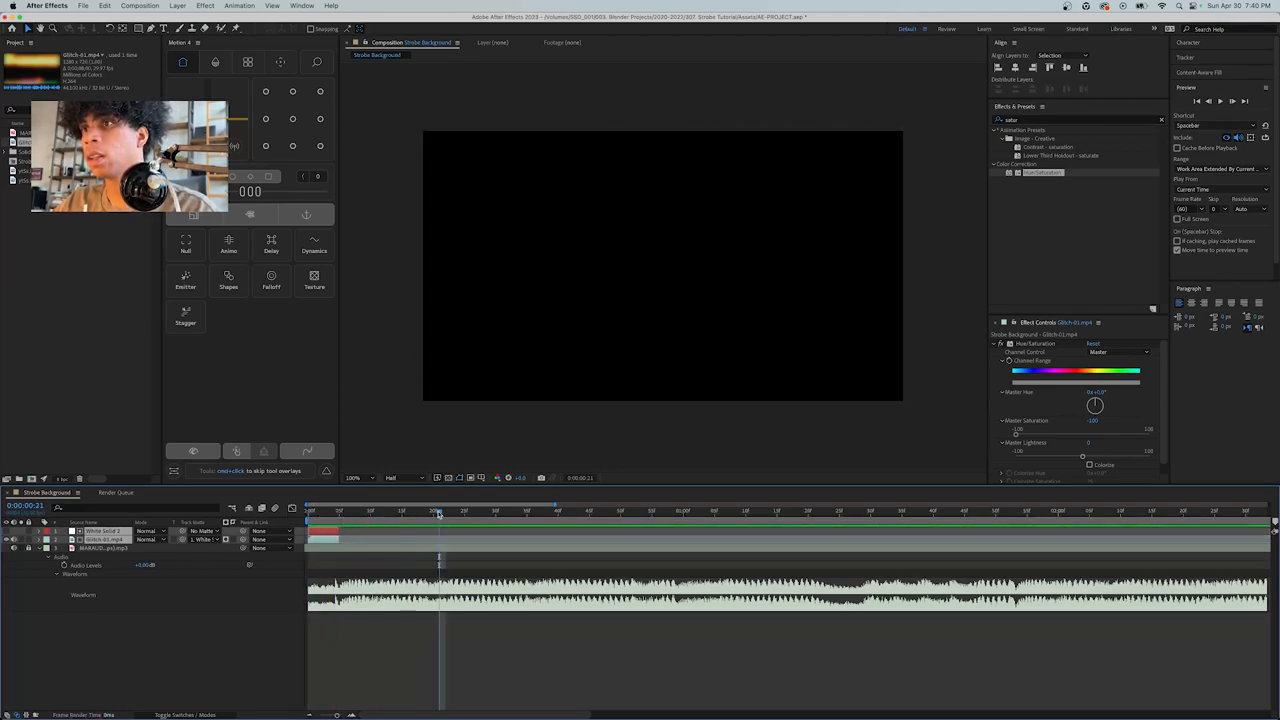
left_click(360, 508)
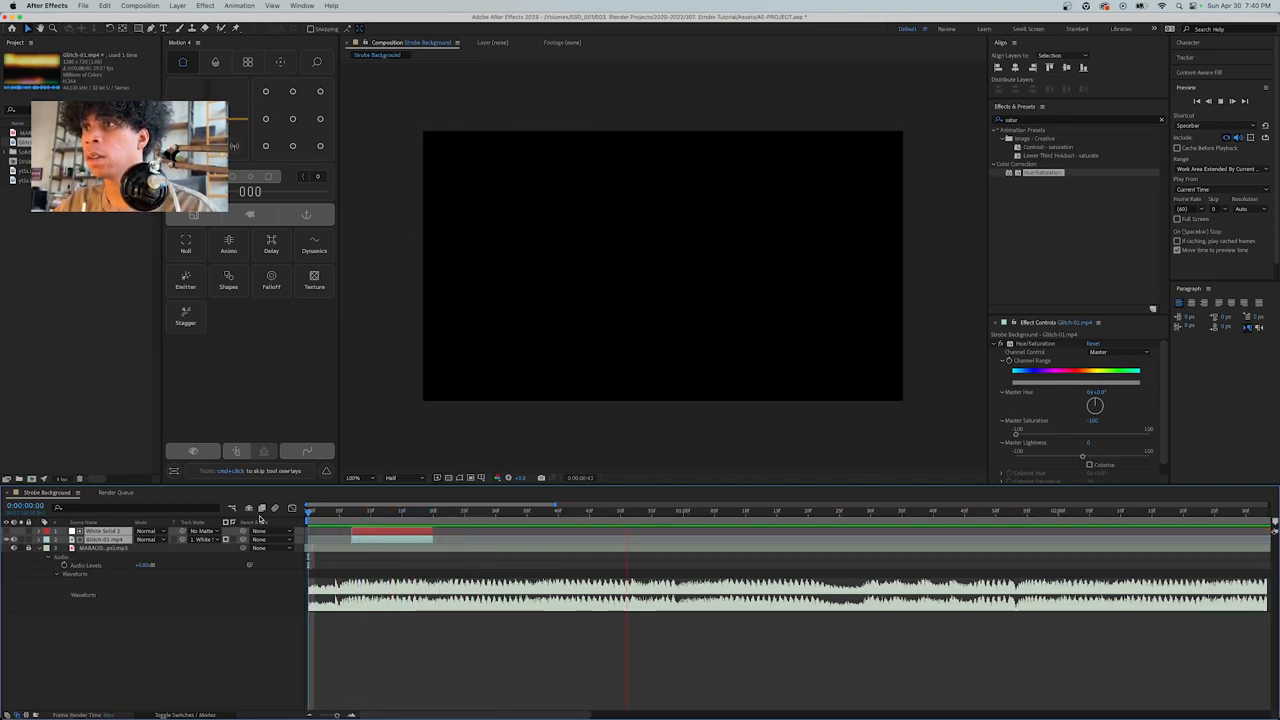
left_click(320, 512)
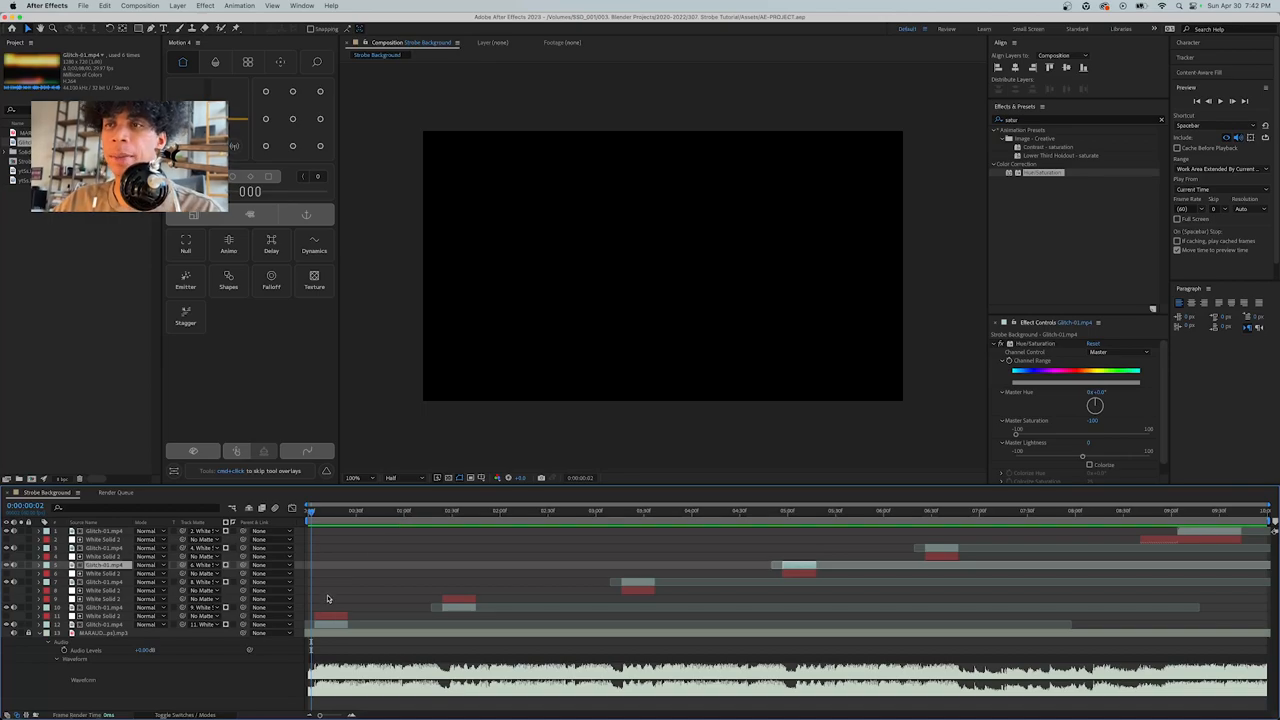
Step: Check a duplicated layer's effects and scrub the playhead across the staggered clips
left_click(328, 512)
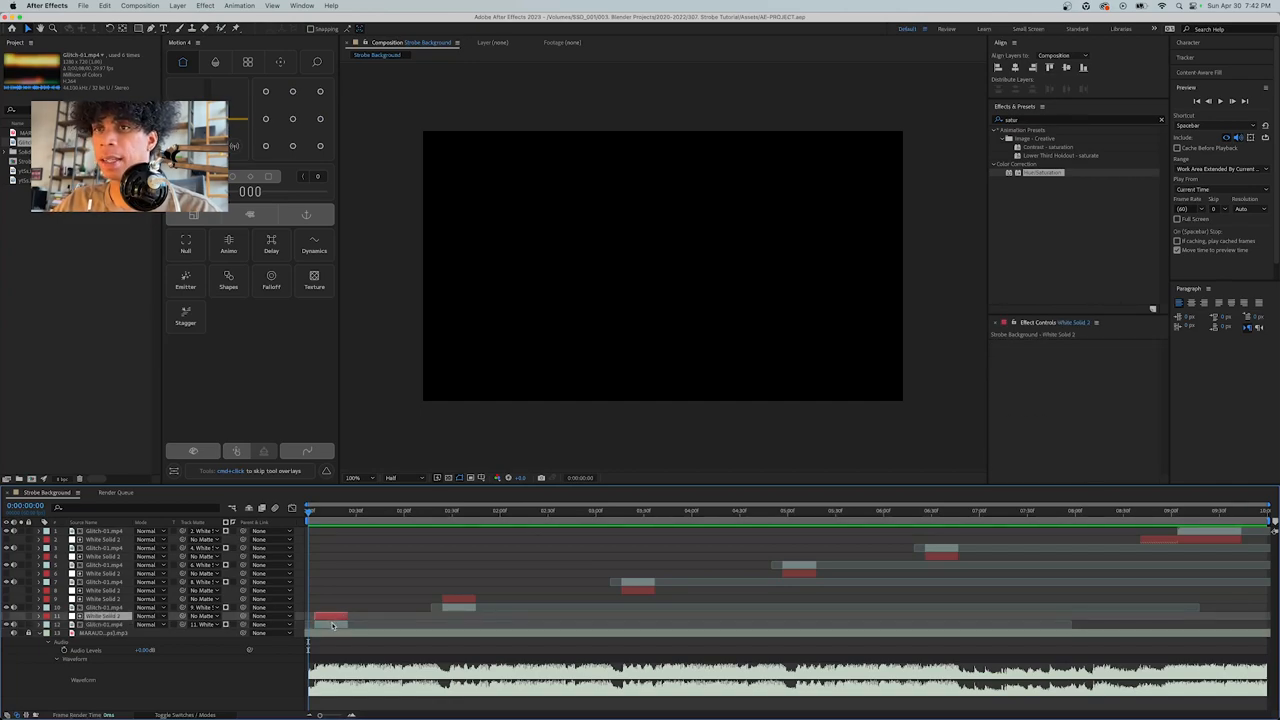
left_click(318, 512)
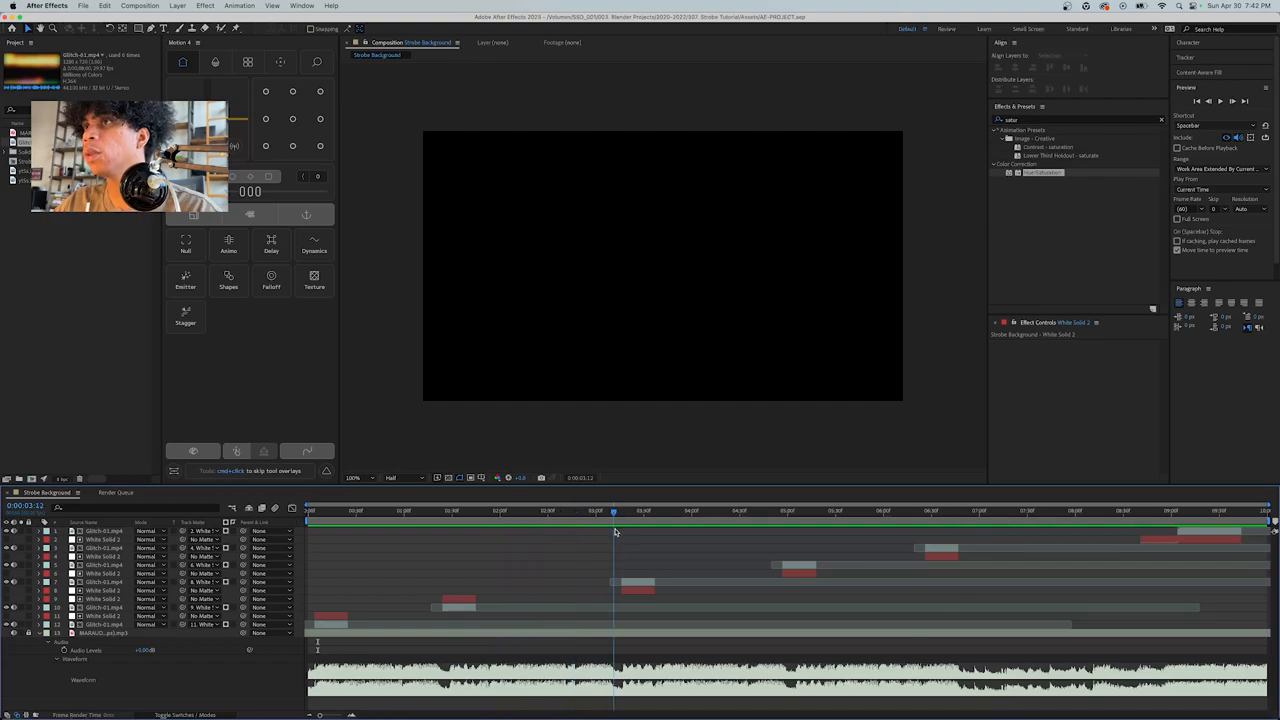
left_click(954, 532)
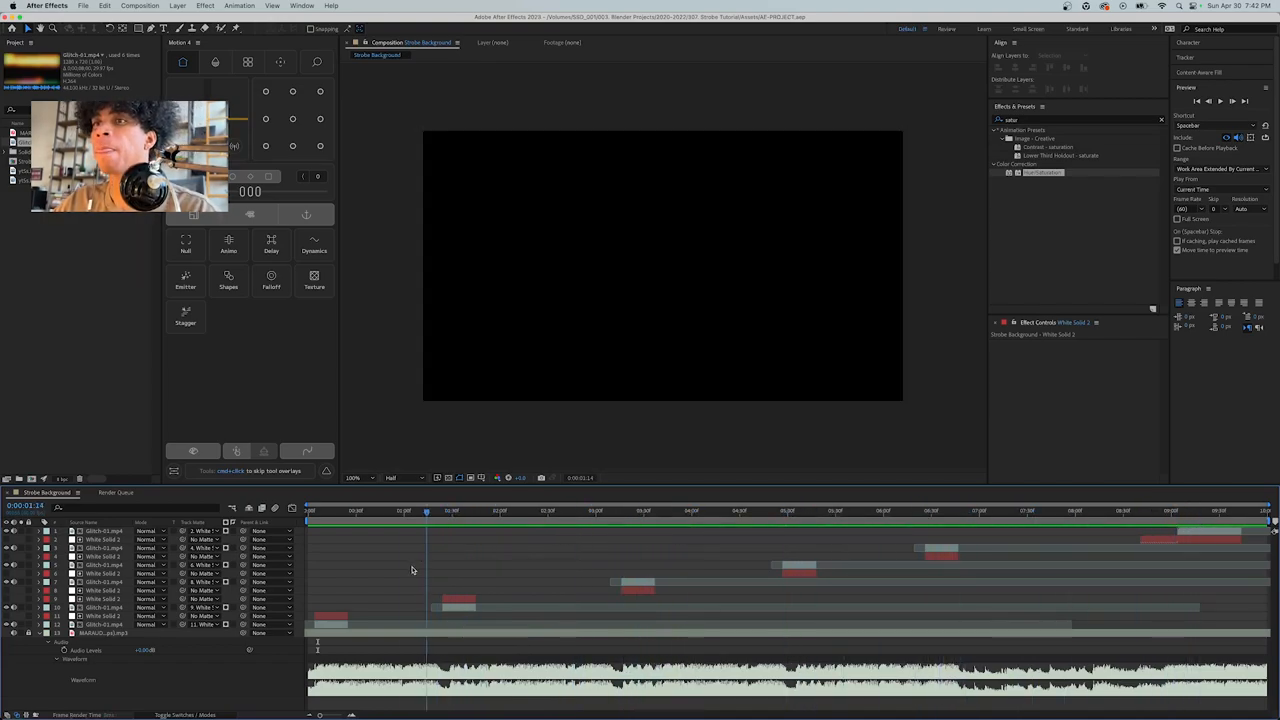
left_click(76, 6)
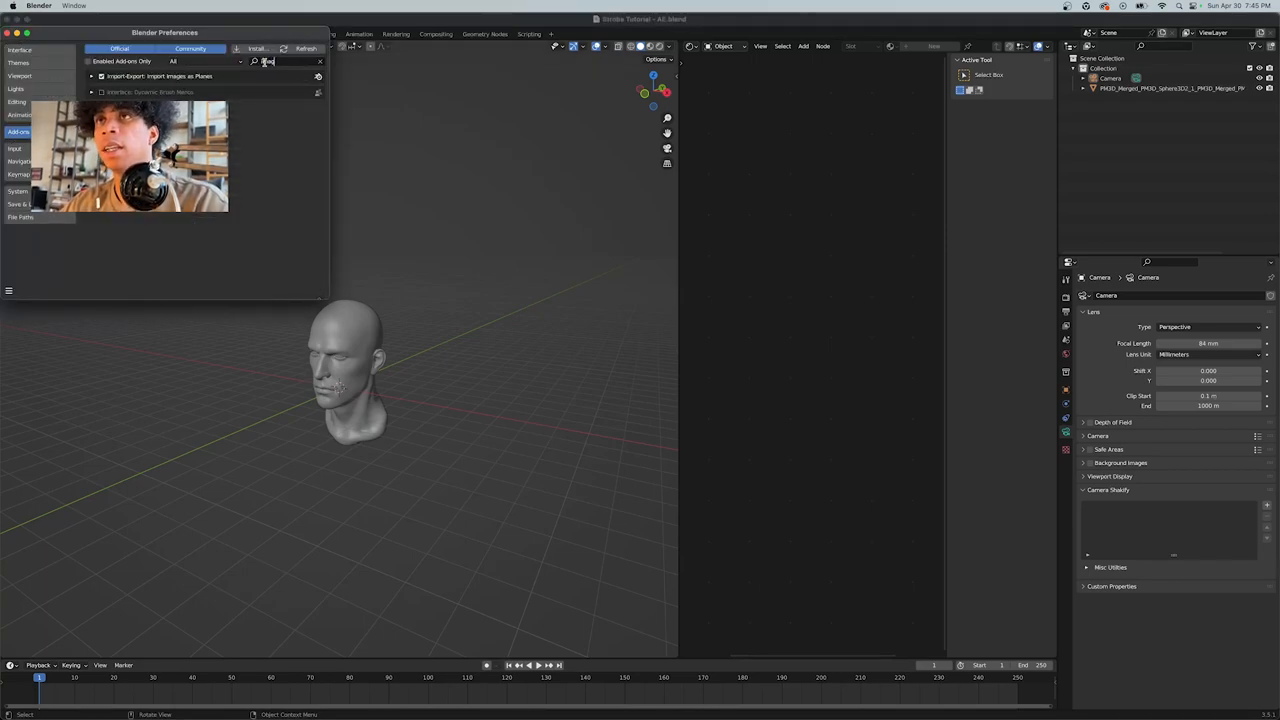
Step: Search the add-ons for 'Images', enable Import Images as Planes, and close Preferences
type("Images")
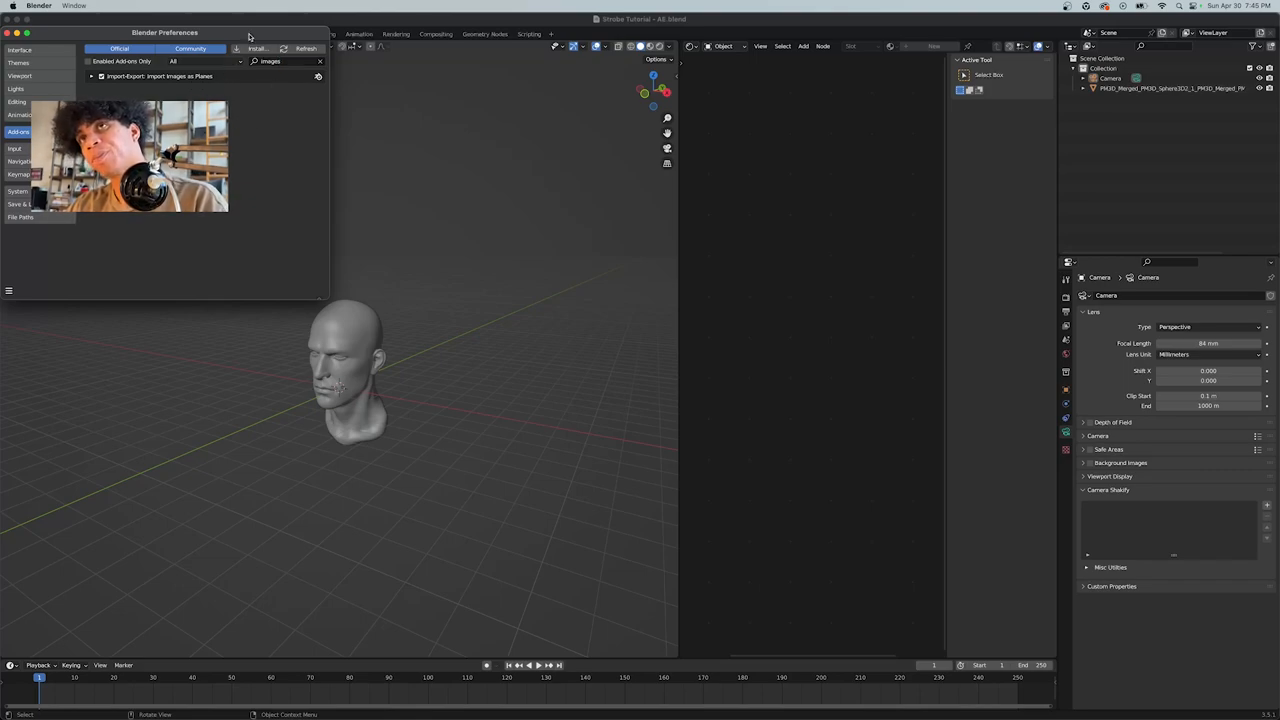
left_click_drag(164, 32, 560, 192)
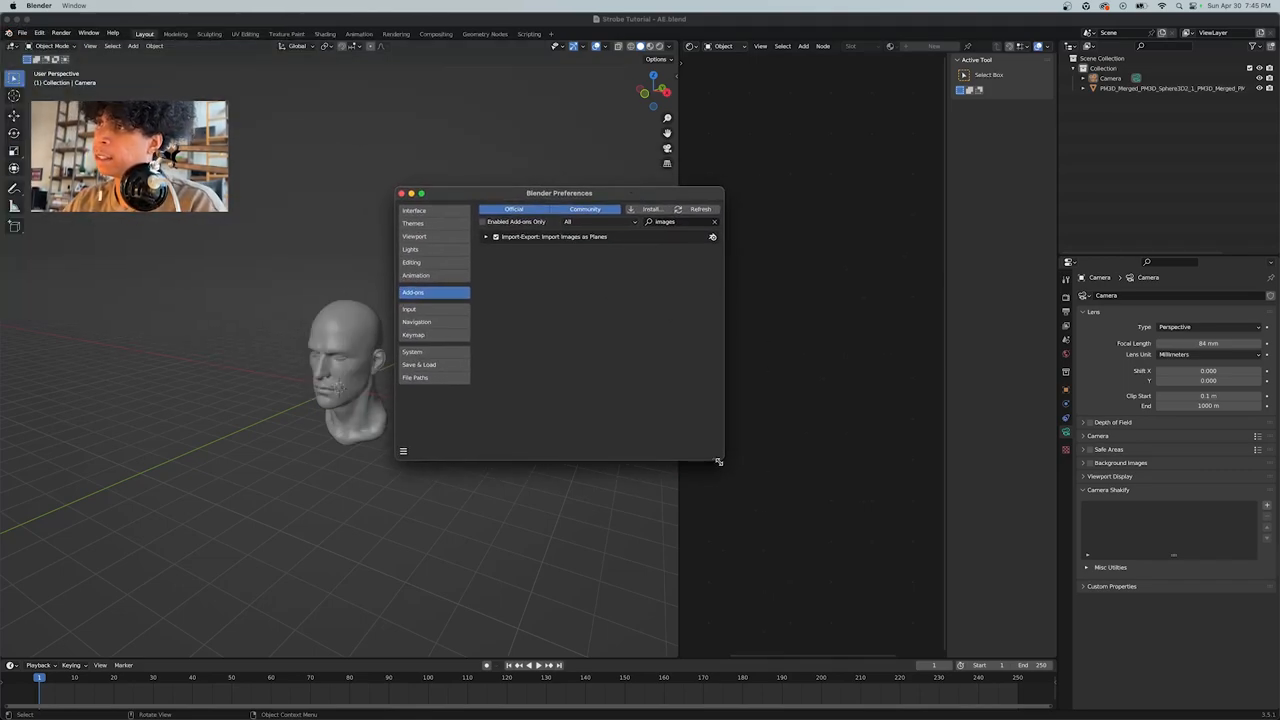
left_click_drag(718, 460, 908, 568)
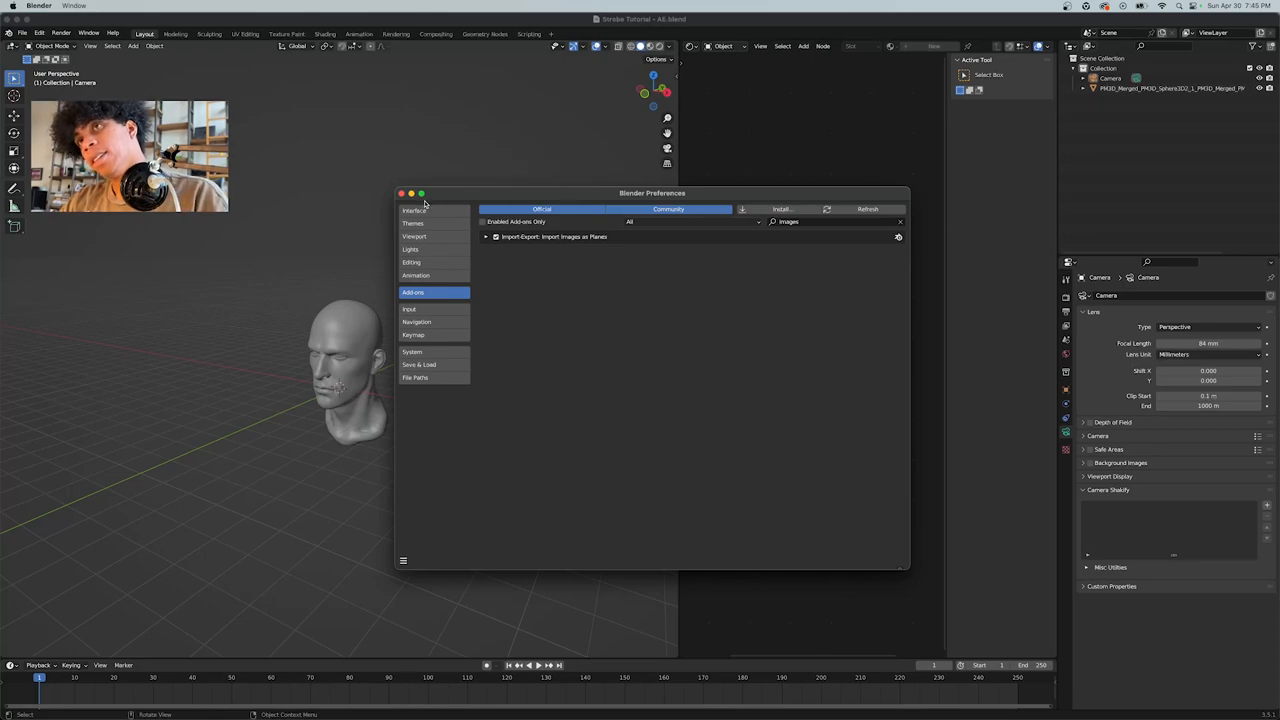
left_click(396, 192)
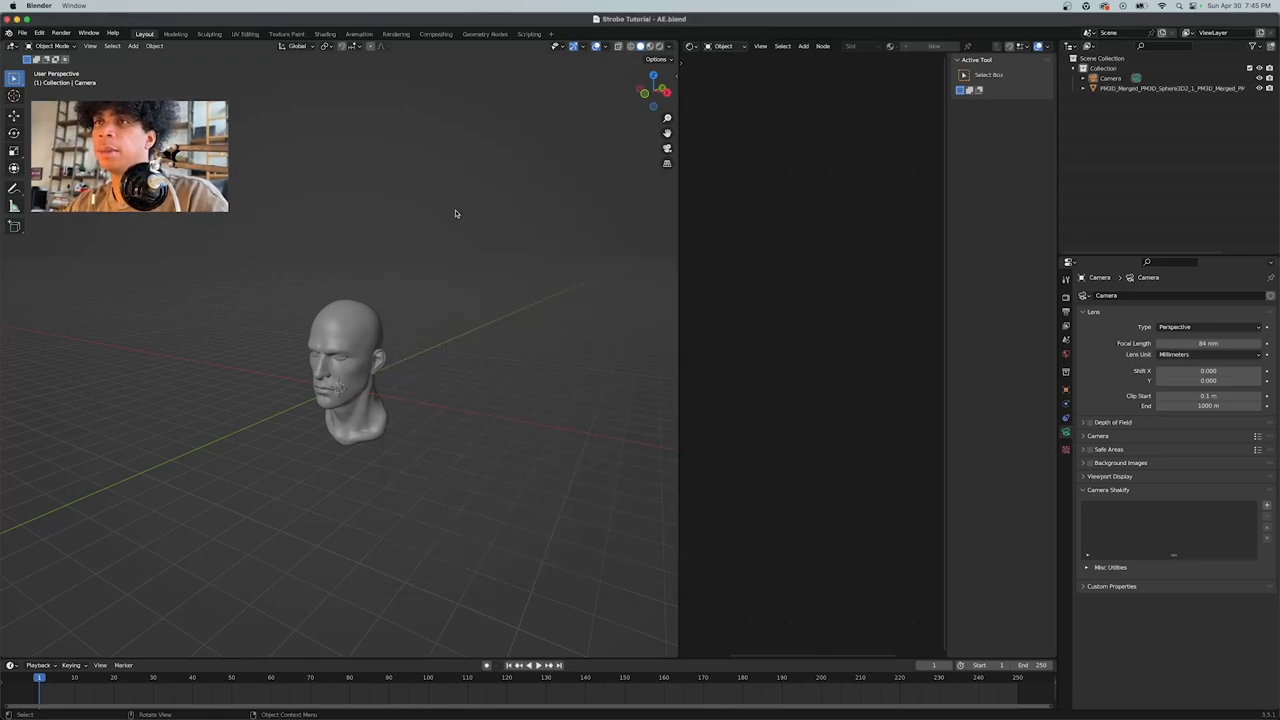
Step: Import Strobe Background.mp4 as an image plane via Shift+A > Image > Images as Planes
left_click(132, 46)
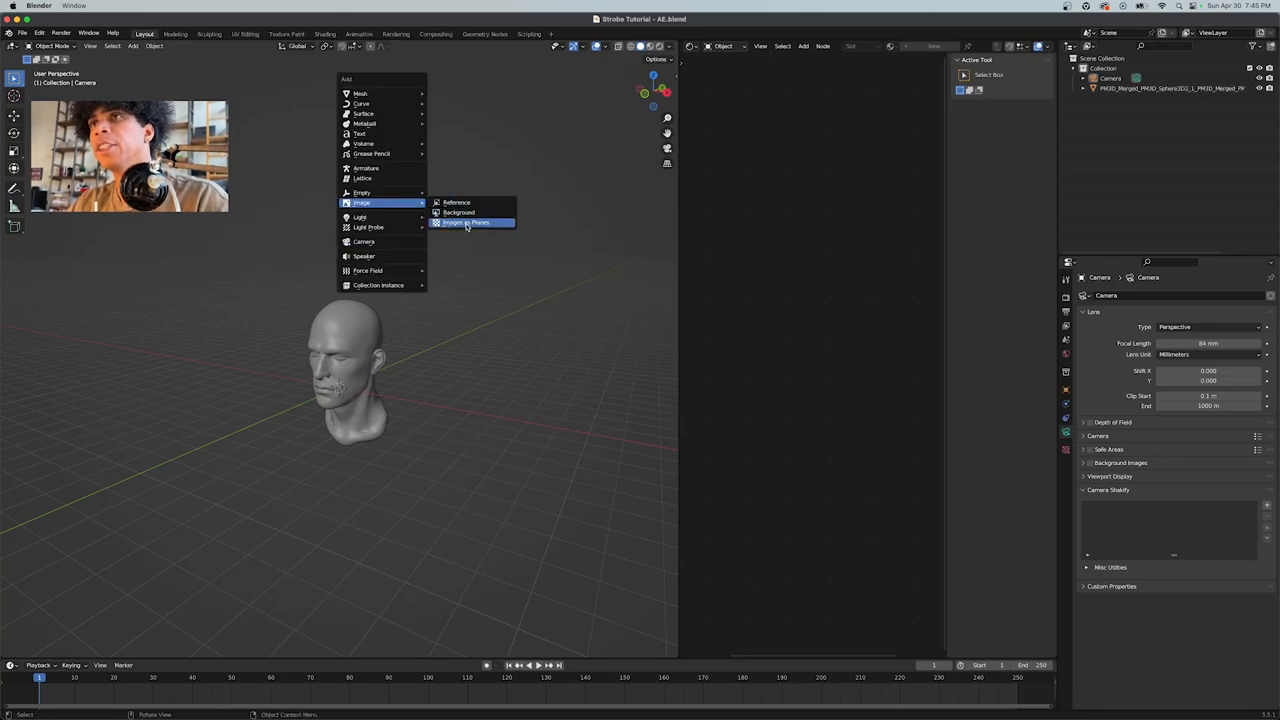
left_click(464, 224)
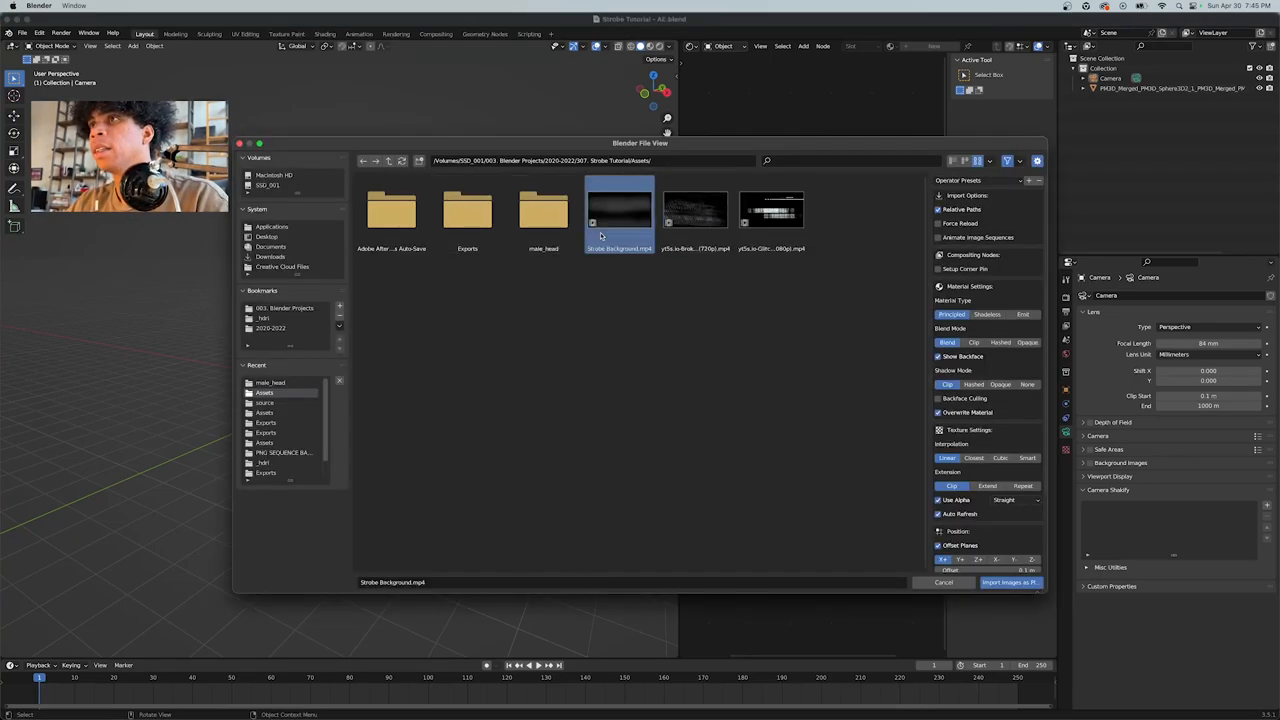
left_click(1008, 584)
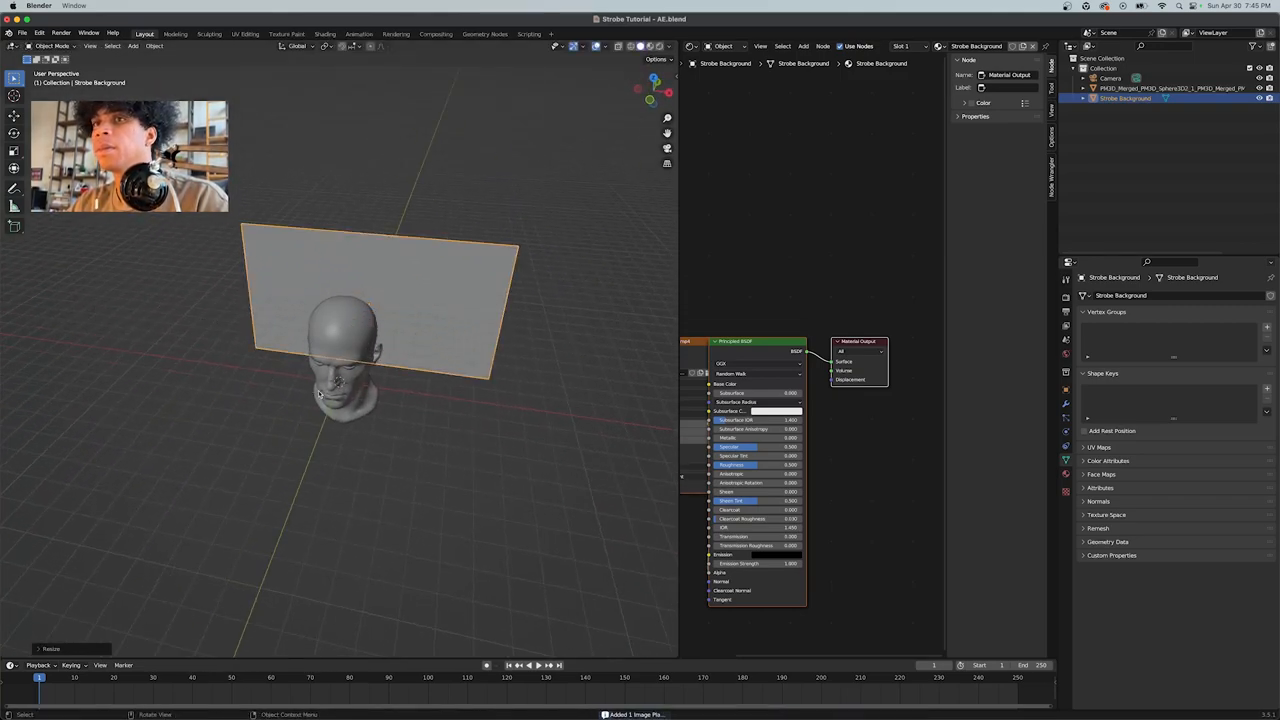
Step: Route the plane's video texture through a new Mix node in the Shader Editor
left_click(318, 396)
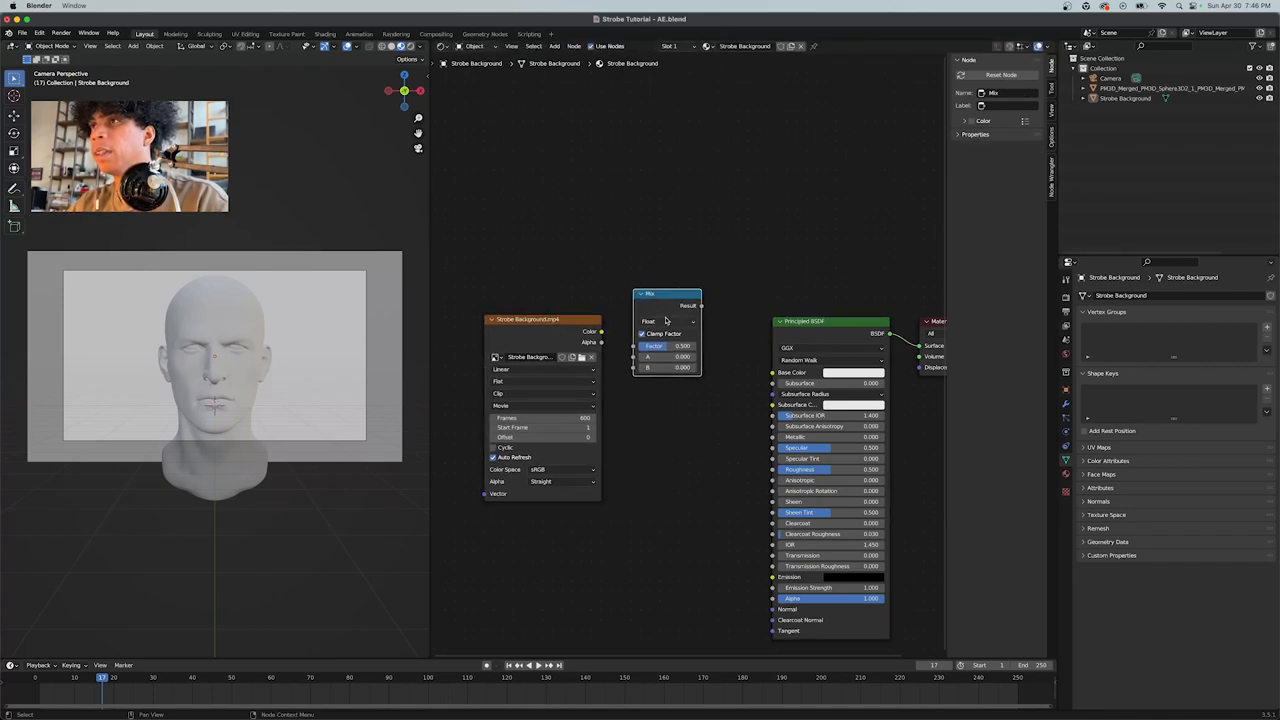
Step: Set the Mix node to Color and feed its result into the shader's Emission input
left_click(664, 320)
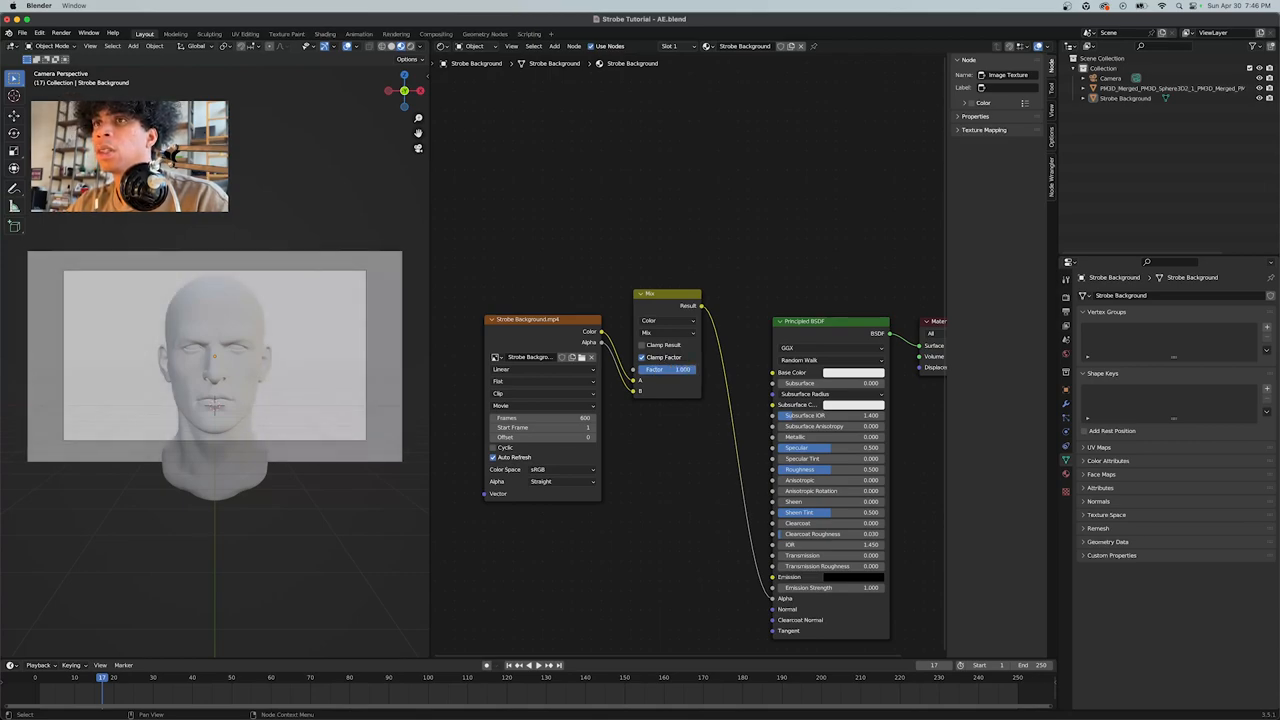
left_click_drag(684, 368, 656, 368)
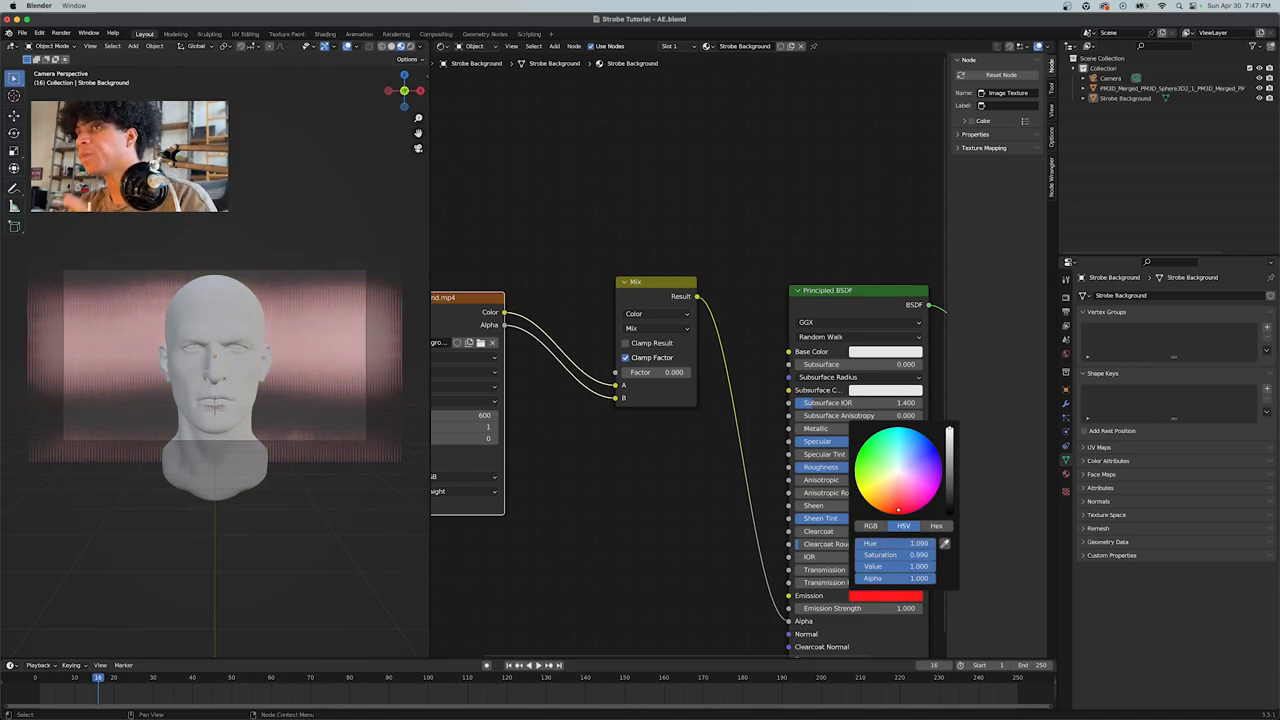
Step: Confirm the red emission colour and raise the plane's Emission Strength to a high value
left_click(876, 596)
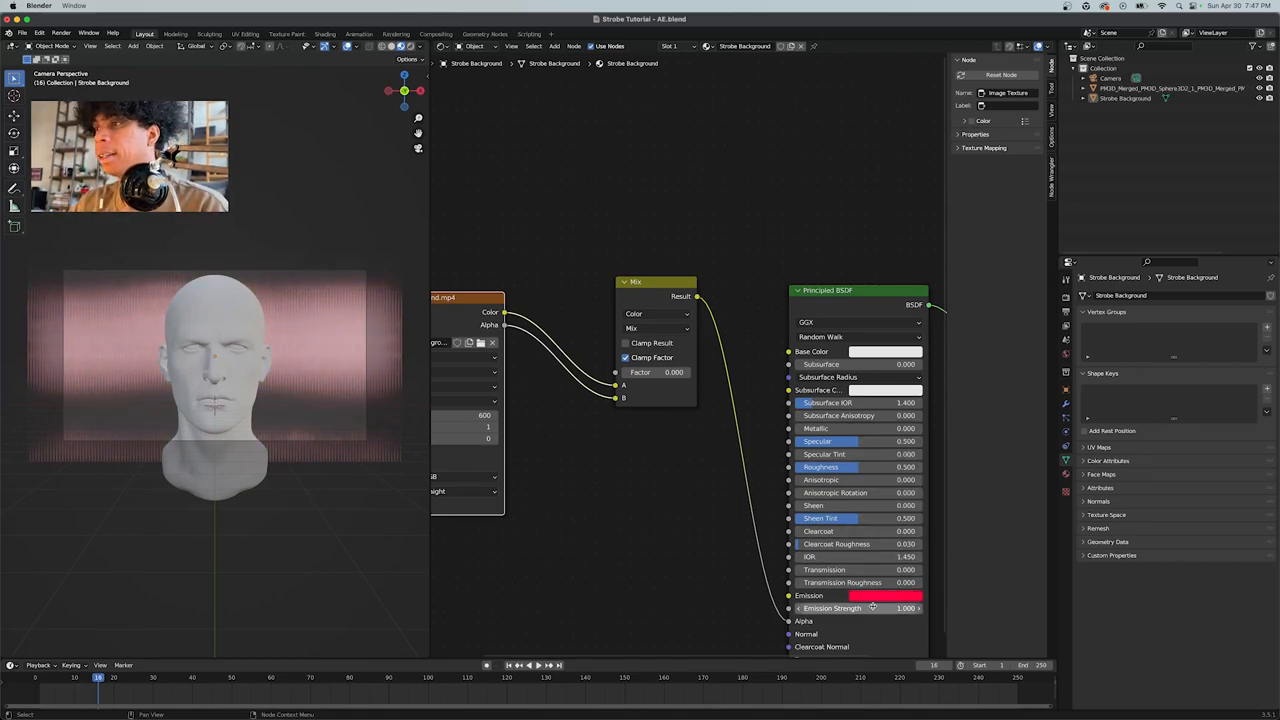
left_click_drag(870, 608, 904, 608)
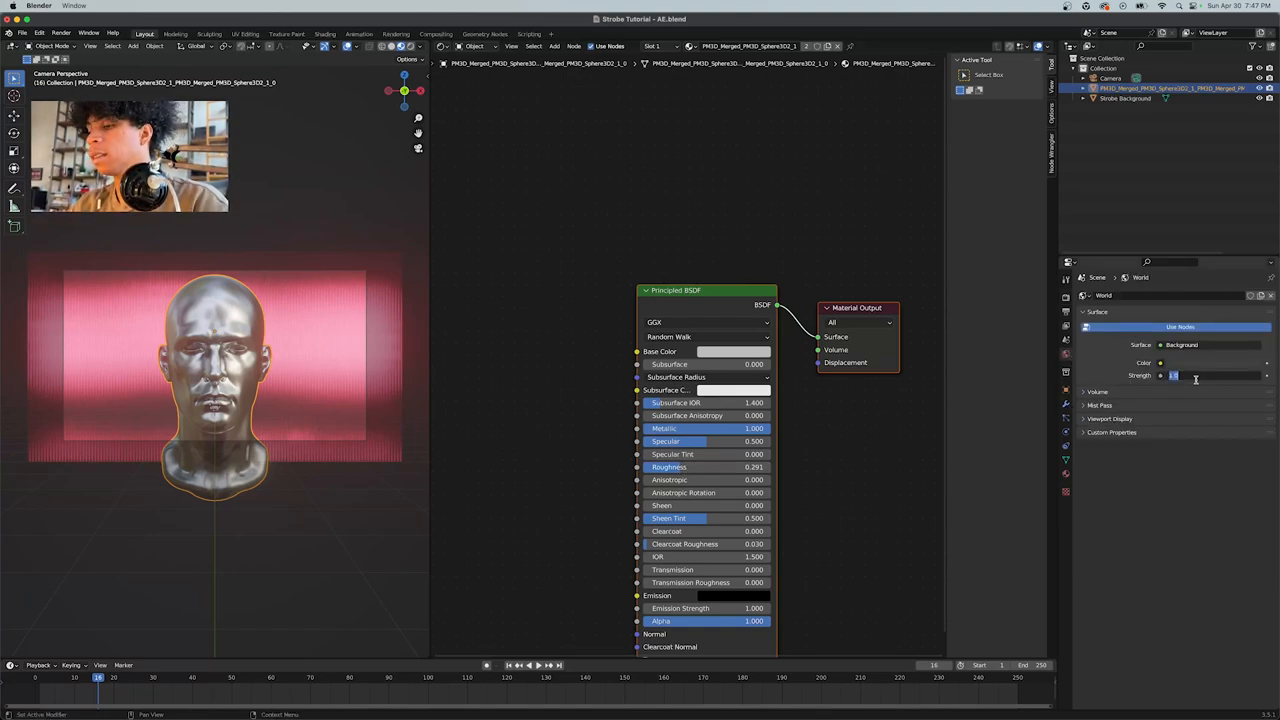
Step: Lower the world background strength, enable Bloom, and play the animation
left_click(1062, 300)
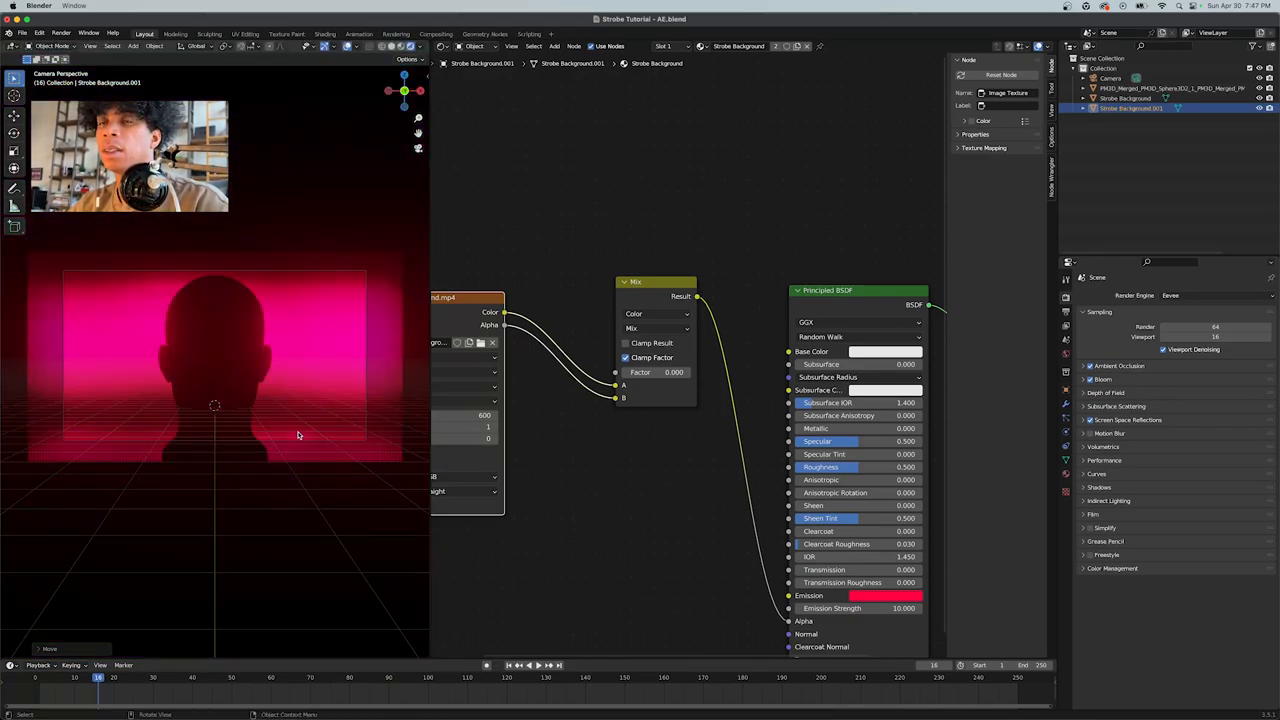
left_click(550, 666)
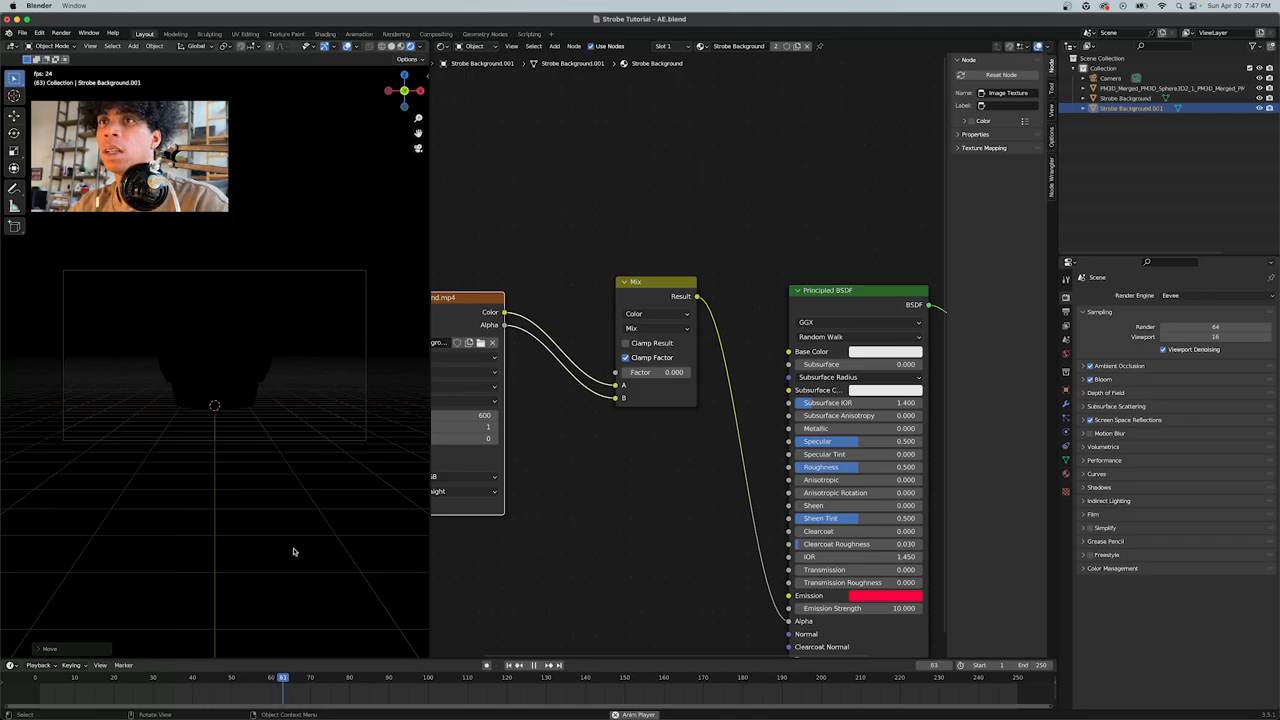
left_click_drag(284, 678, 432, 678)
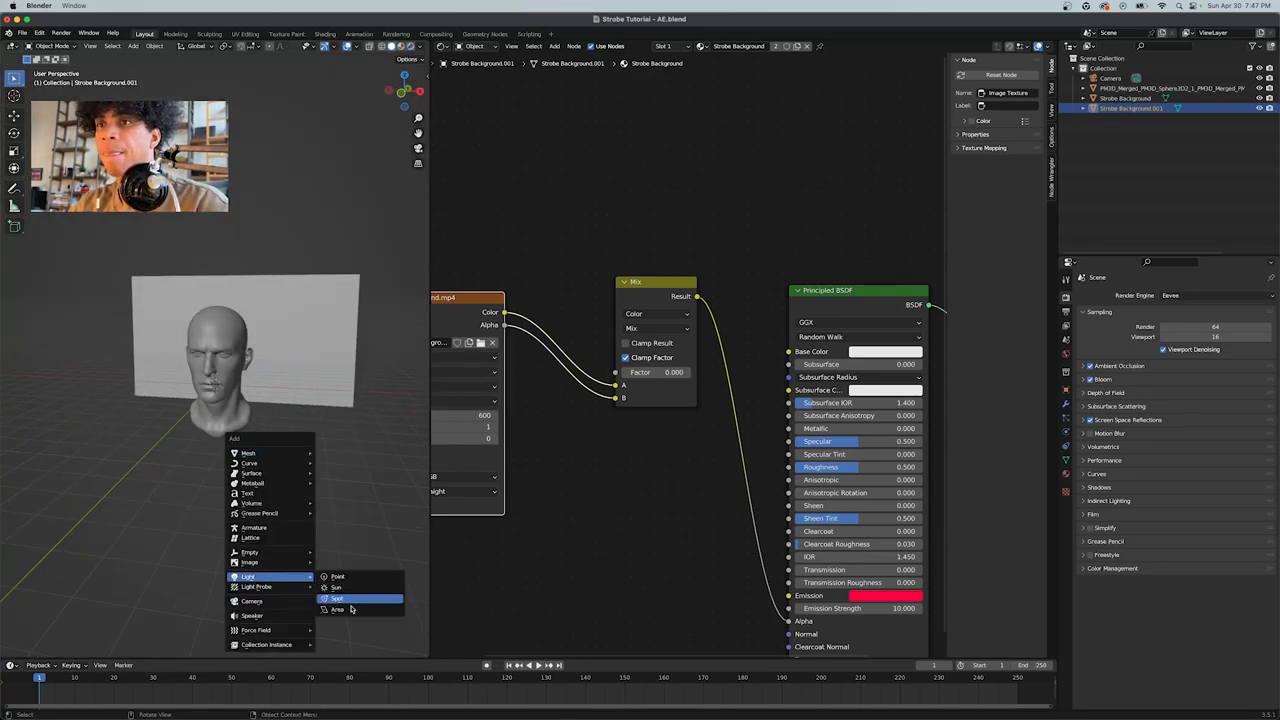
Step: Add an area light and rotate it to face the head model
left_click(344, 612)
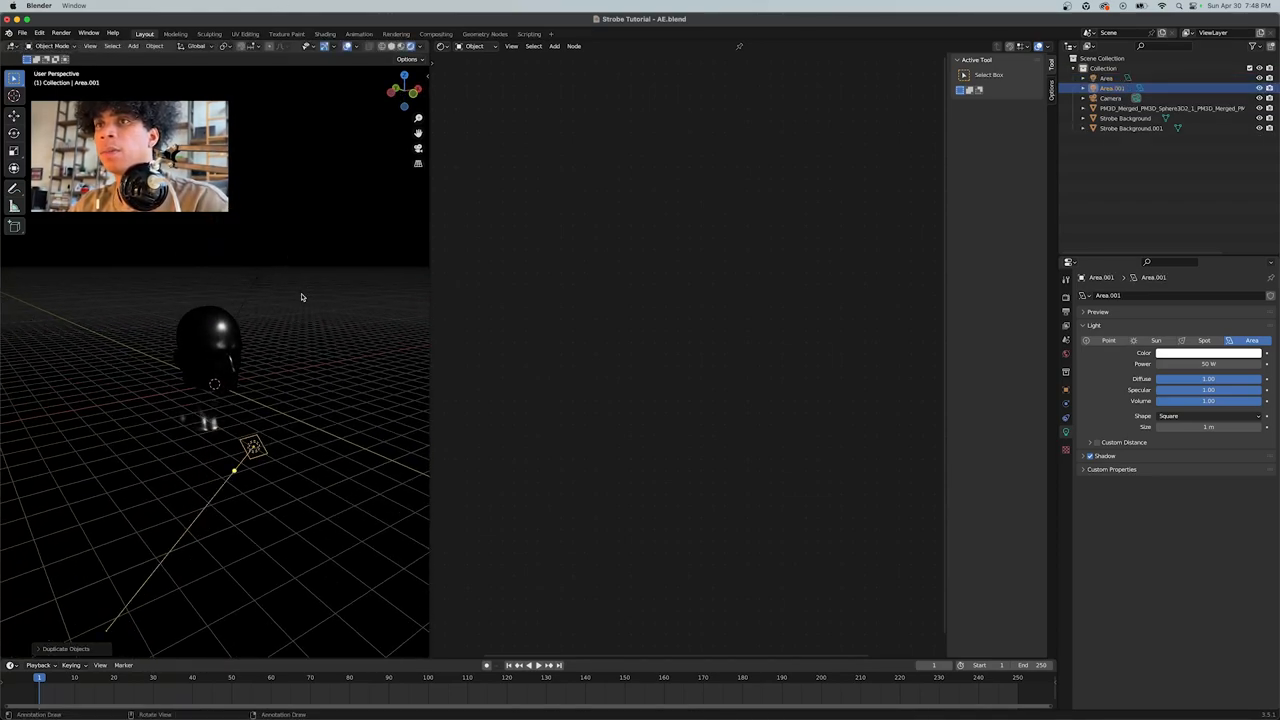
key("r")
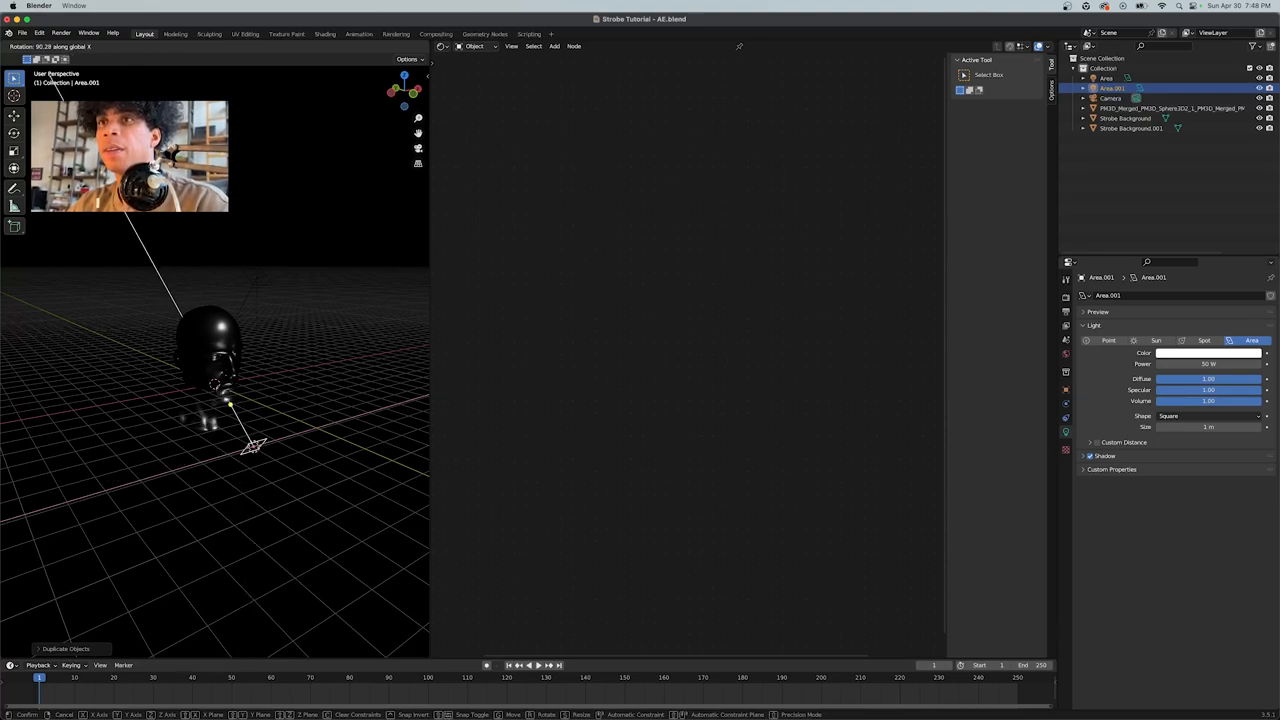
left_click(1208, 354)
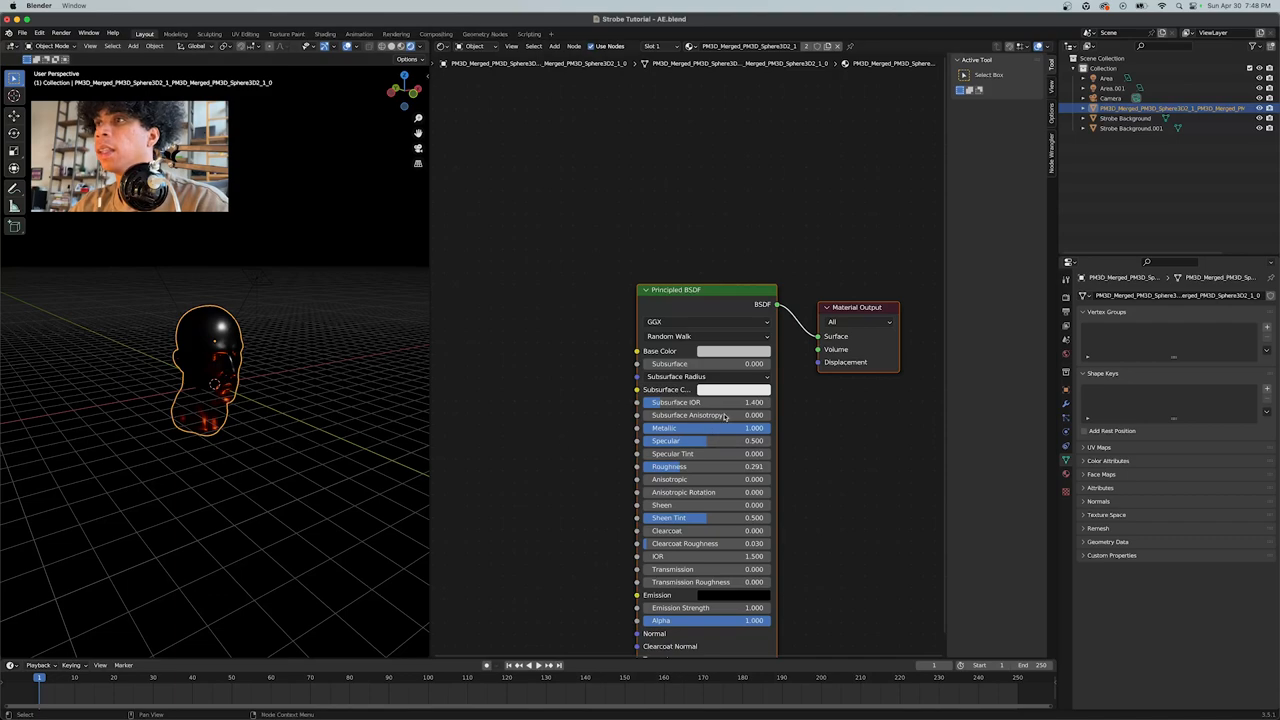
Step: Switch to camera view, save the project, and start adding a new workspace
left_click(732, 352)
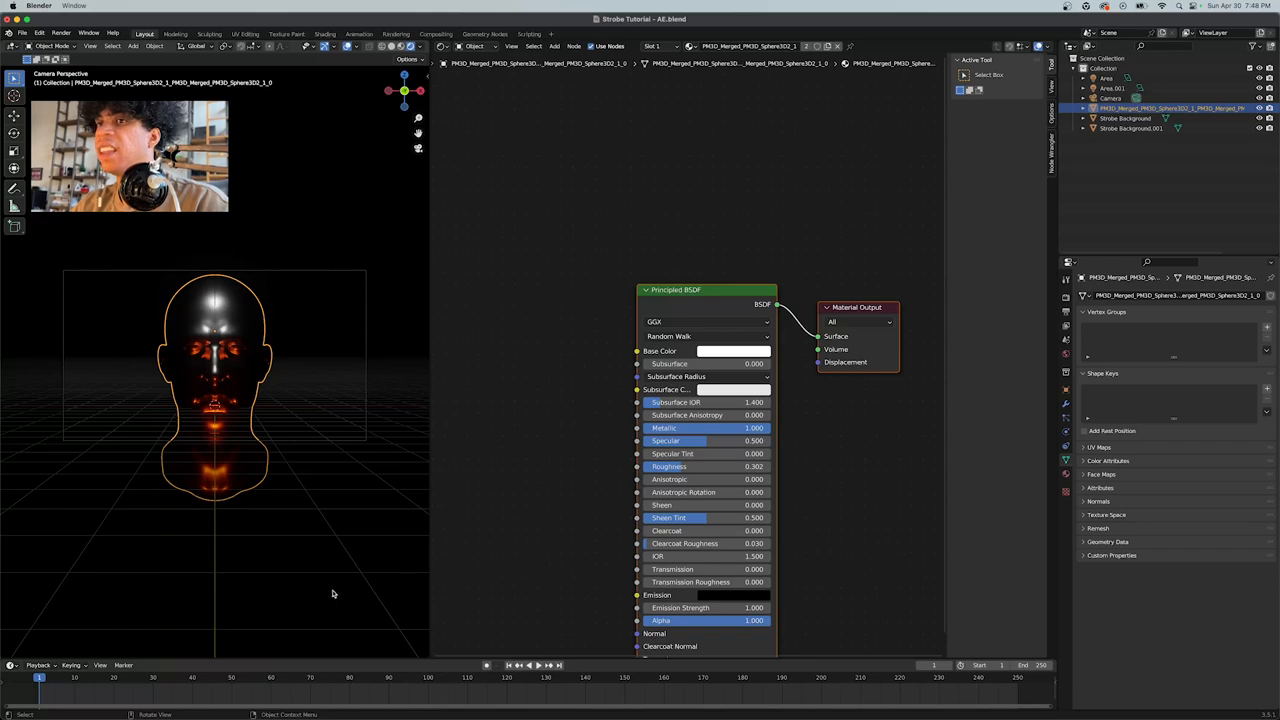
left_click(536, 664)
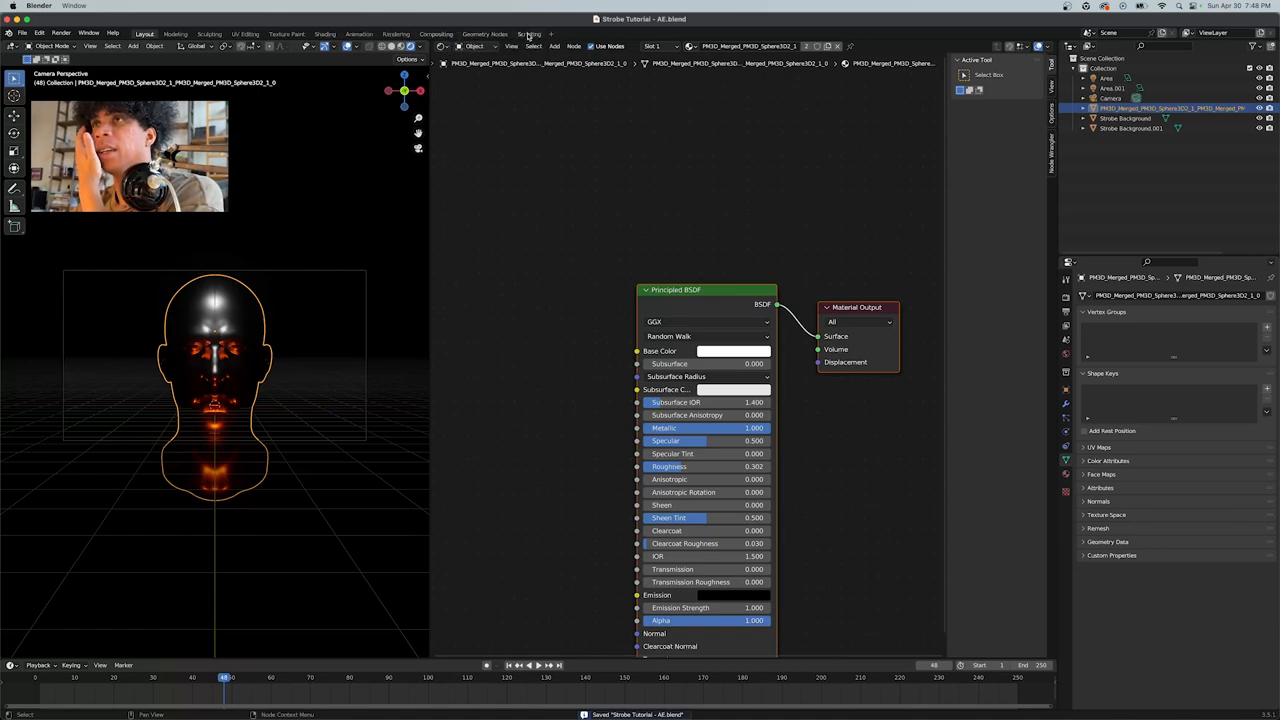
left_click(526, 32)
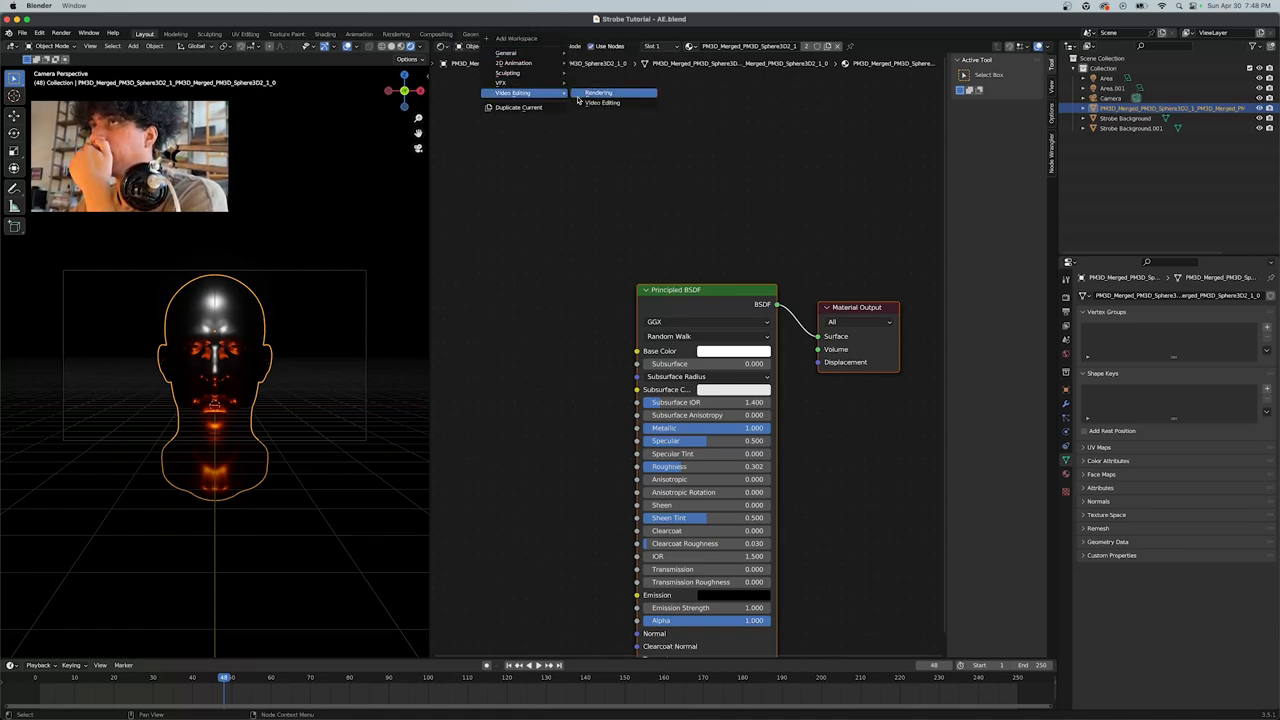
Step: Add a Video Editing workspace, drop the strobe background clip into the sequencer, and return to Layout
left_click(604, 104)
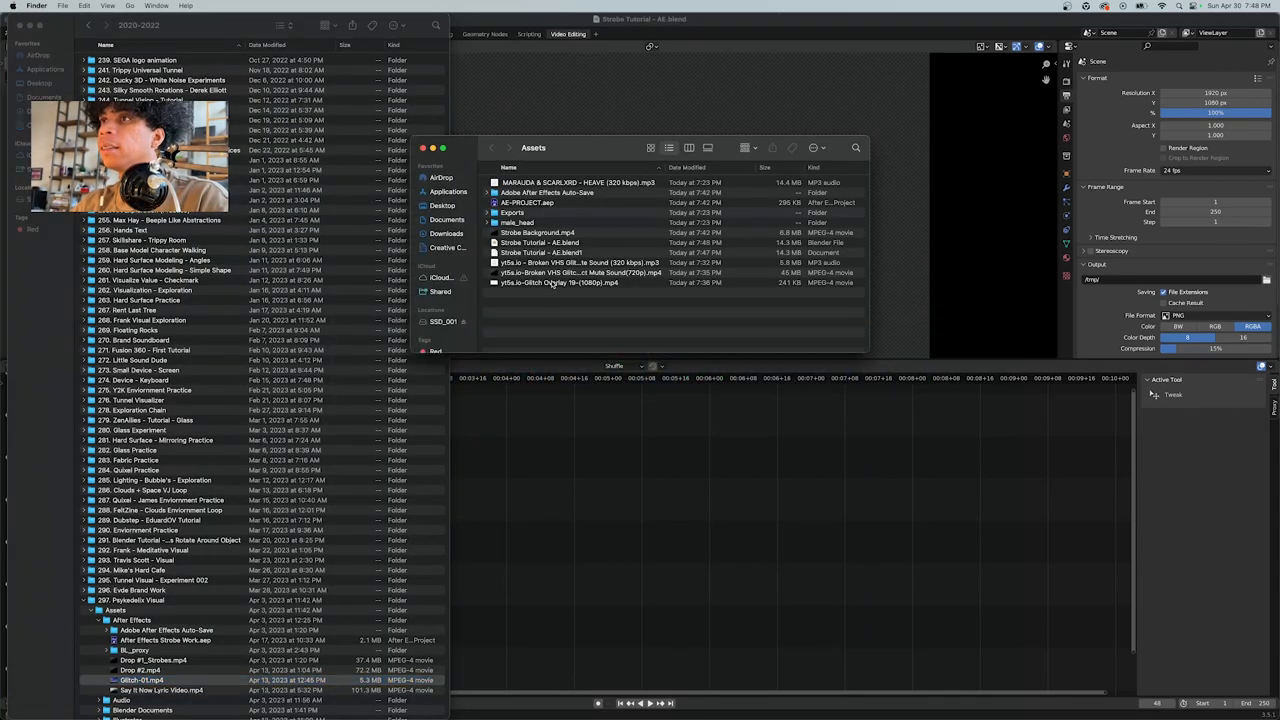
left_click_drag(540, 232, 636, 552)
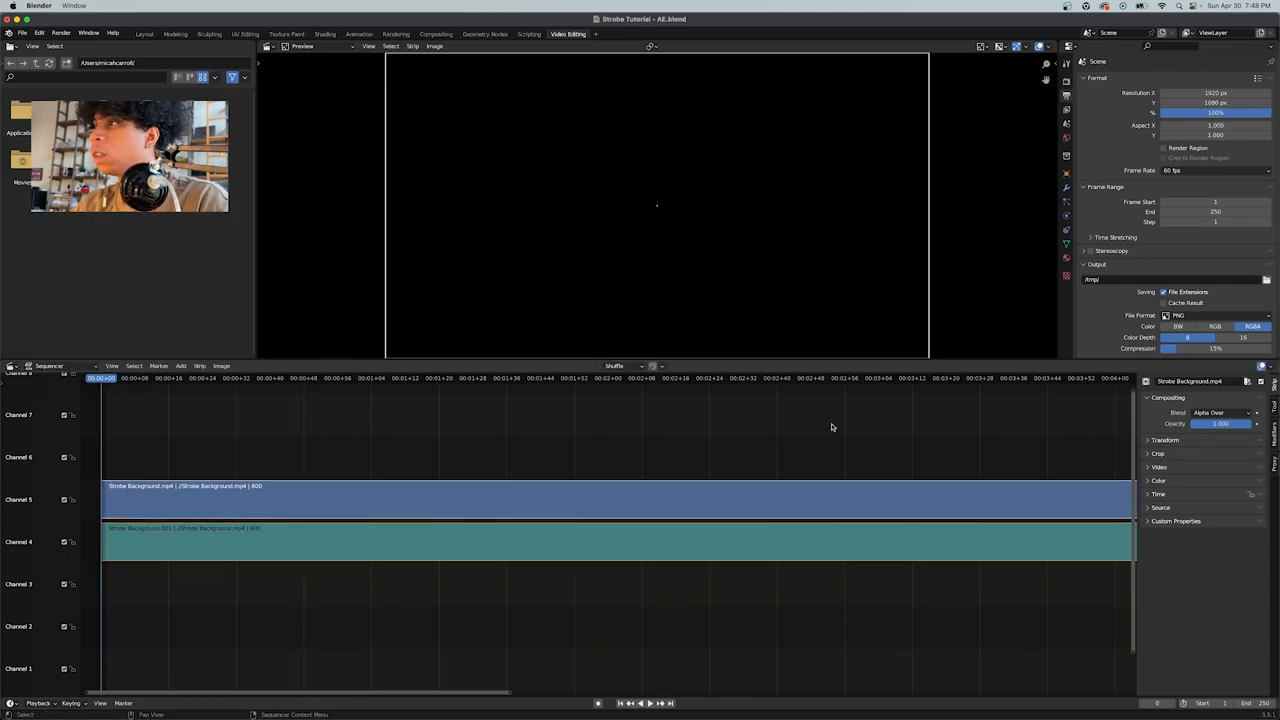
left_click(552, 378)
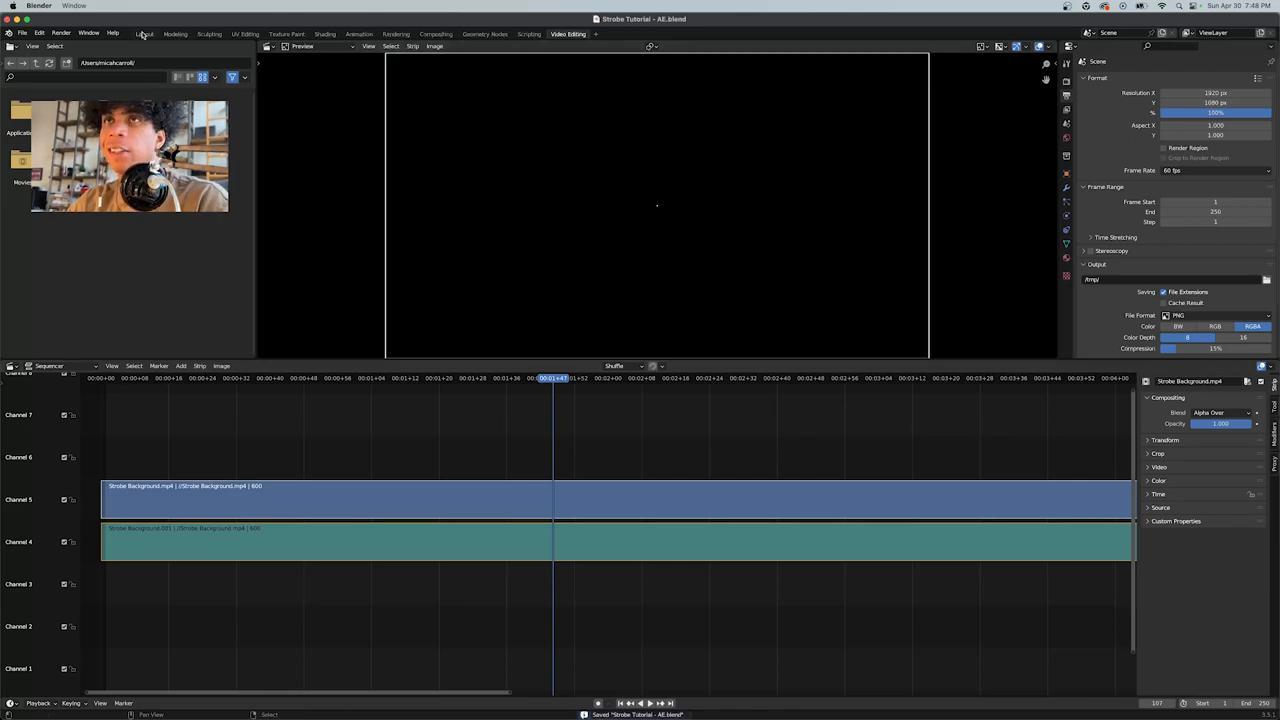
left_click(144, 34)
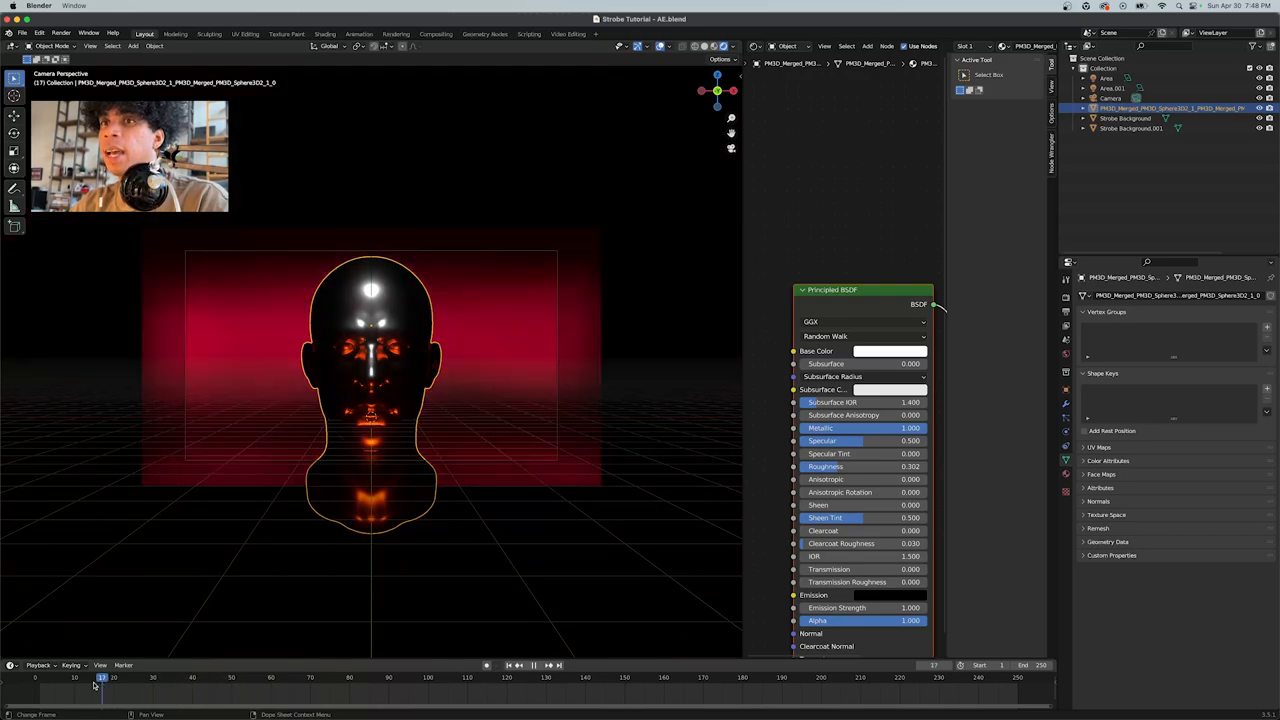
Step: Select the Strobe Background plane and check its emission material in the Shader Editor
left_click(62, 696)
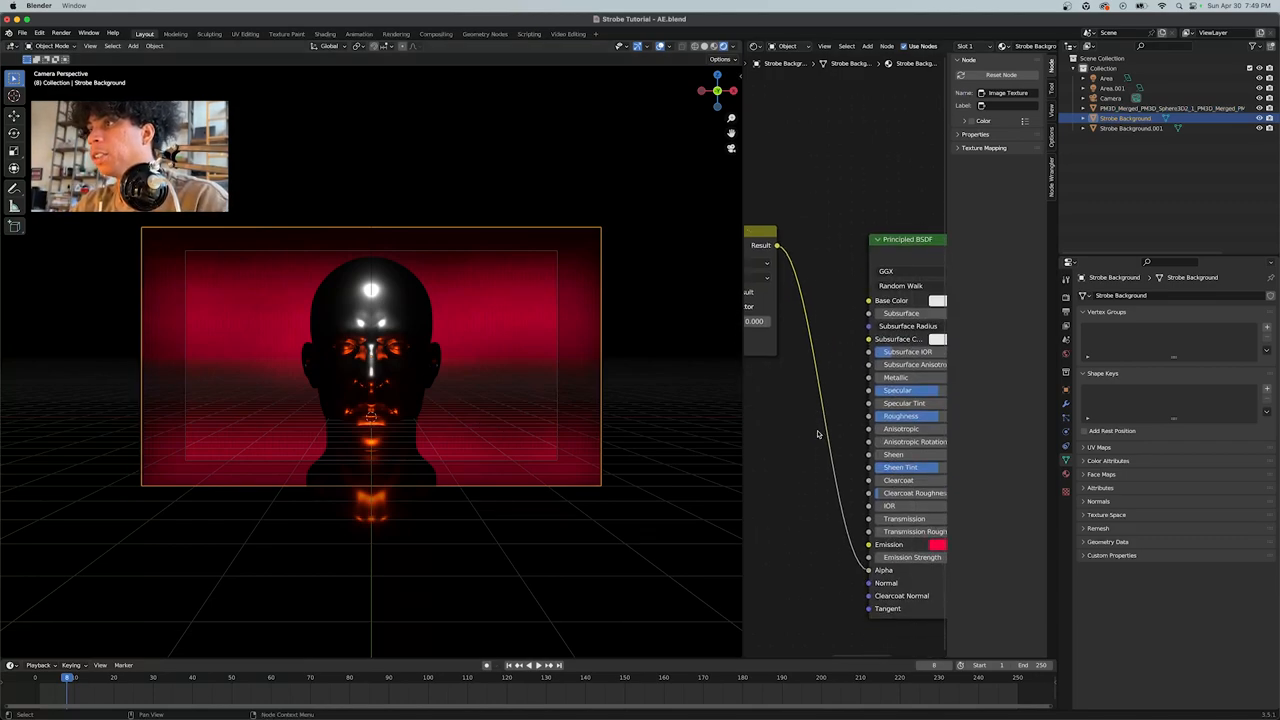
left_click(938, 544)
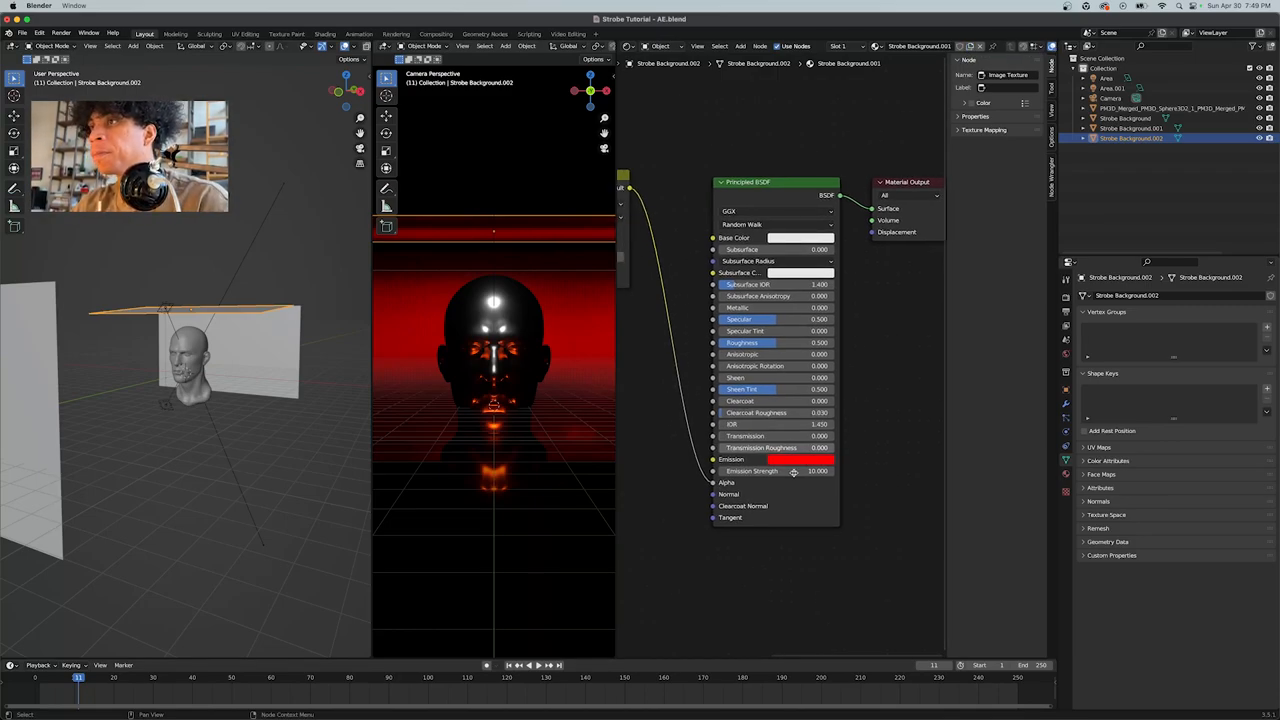
Step: Raise the overhead strobe plane's Emission Strength, then select the scene camera
left_click_drag(792, 472, 816, 472)
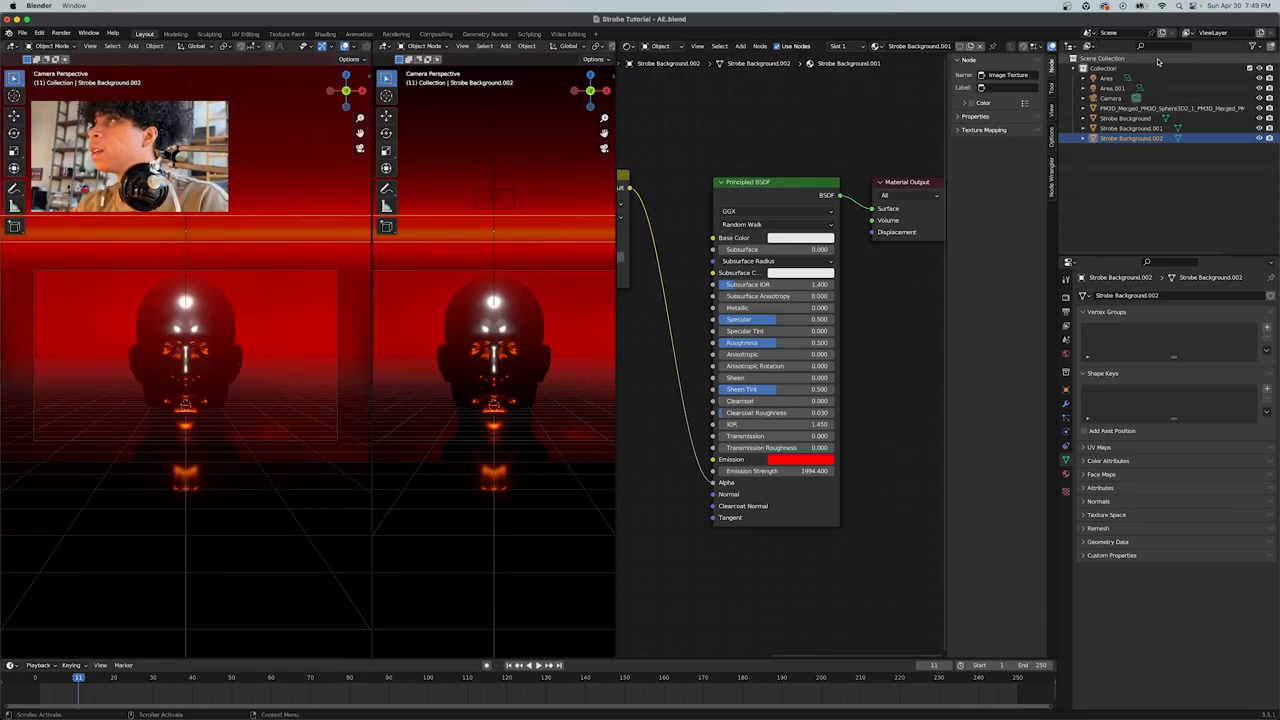
left_click(1106, 98)
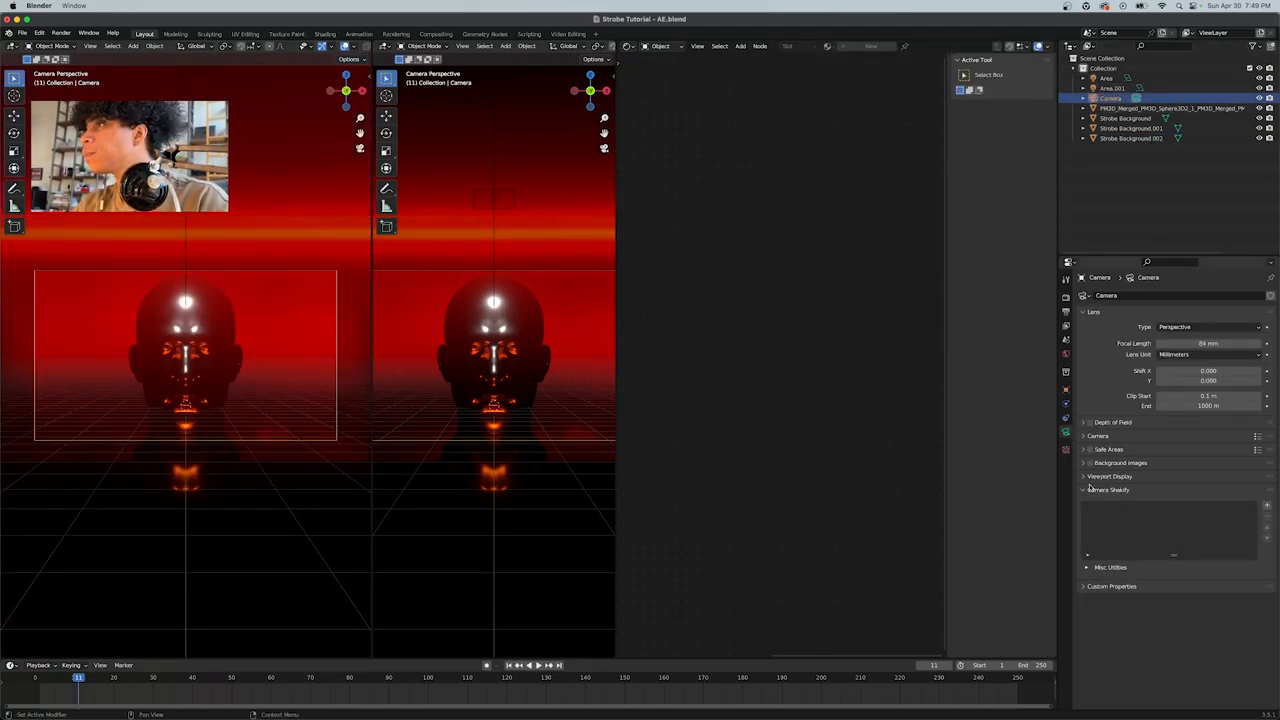
Step: Set the camera's Passepartout to 1.0 in Viewport Display and enable Depth of Field
left_click(1100, 476)
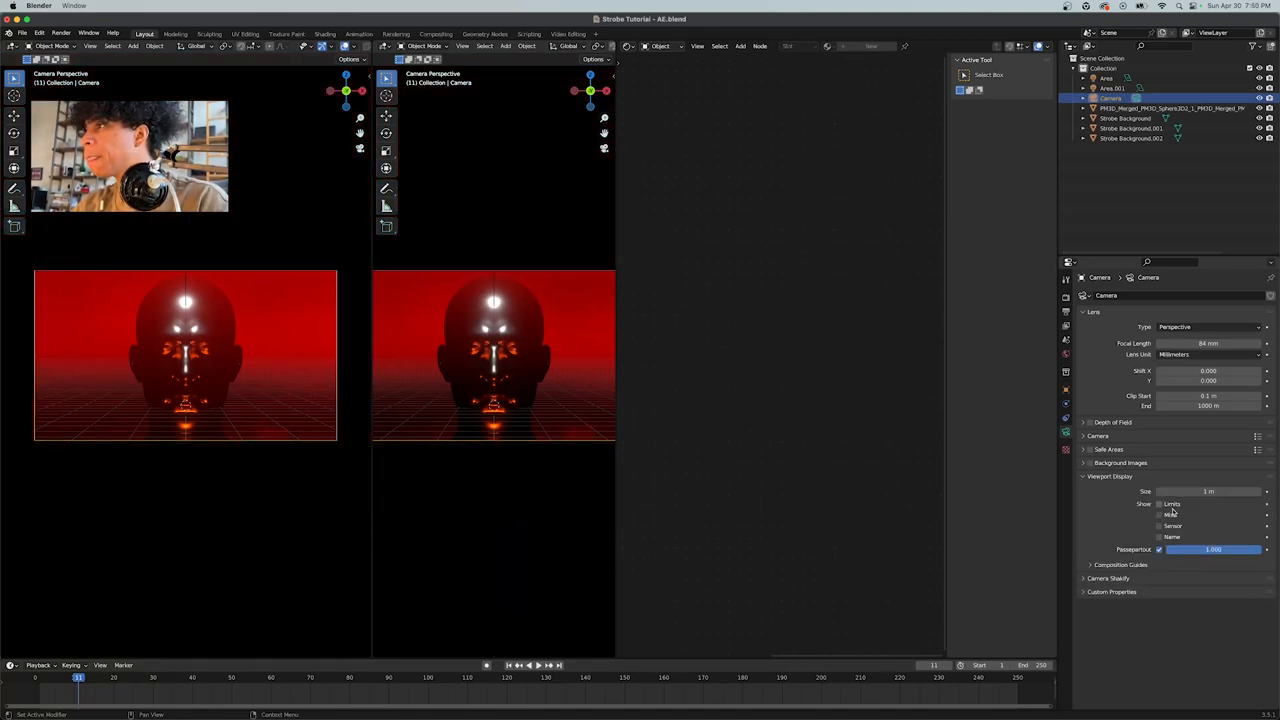
left_click(1088, 476)
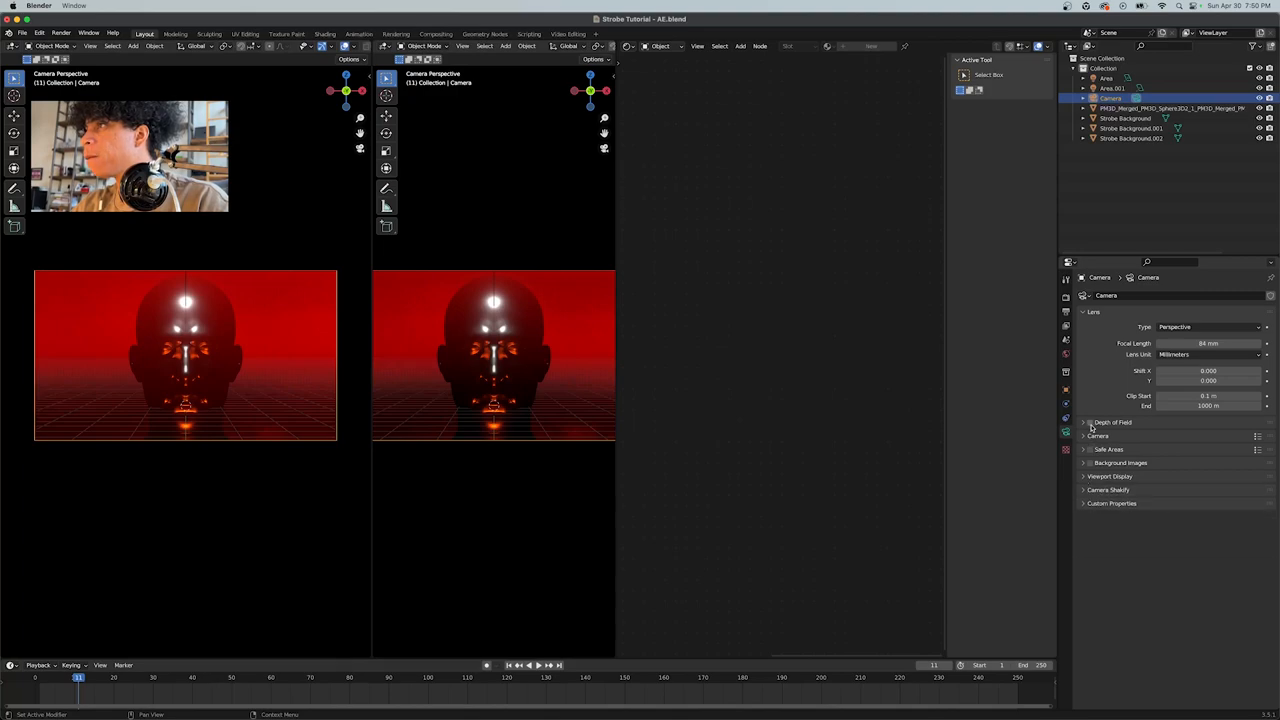
left_click(1084, 422)
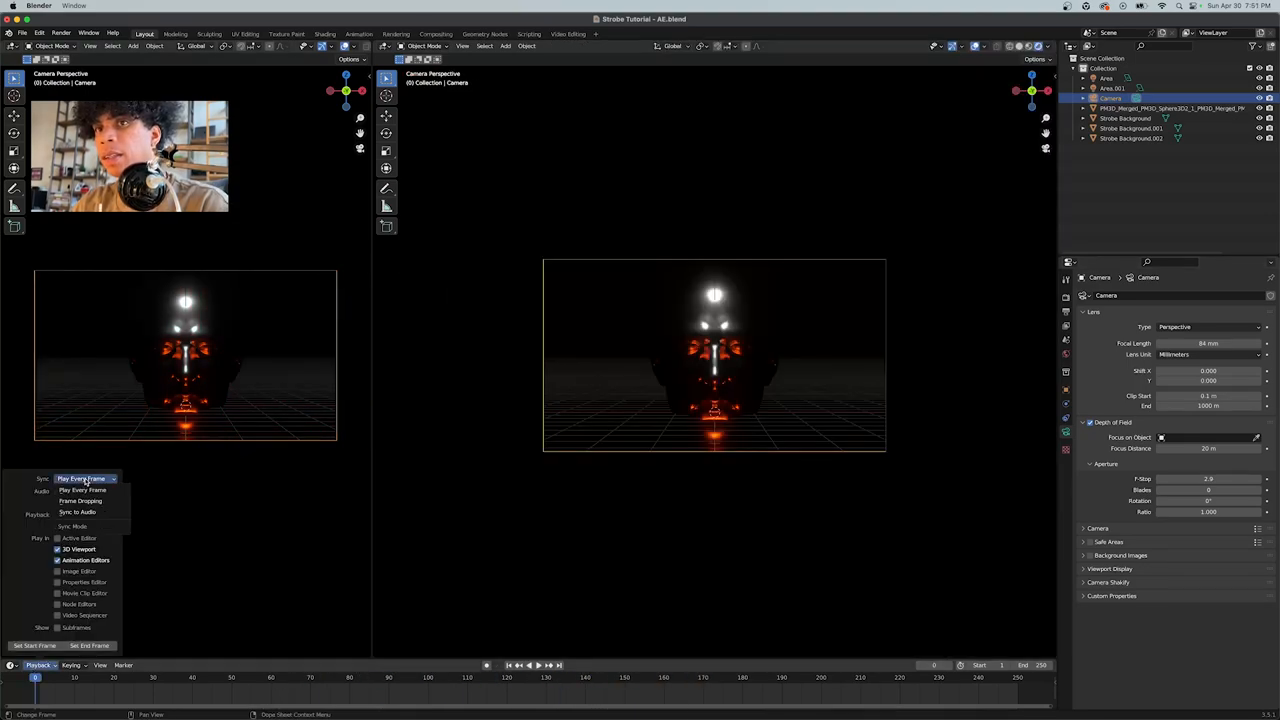
Step: Set the Playback sync option, start playback, and switch the right viewport to Rendered shading
left_click(76, 512)
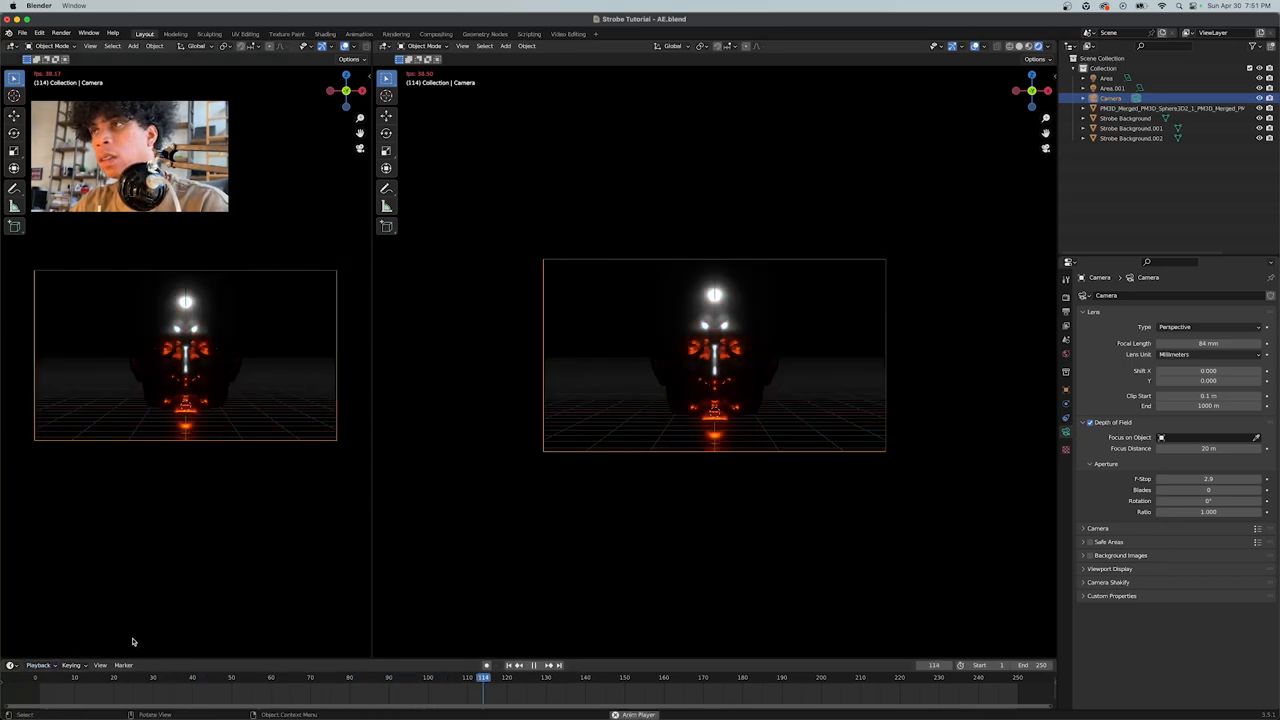
left_click(40, 666)
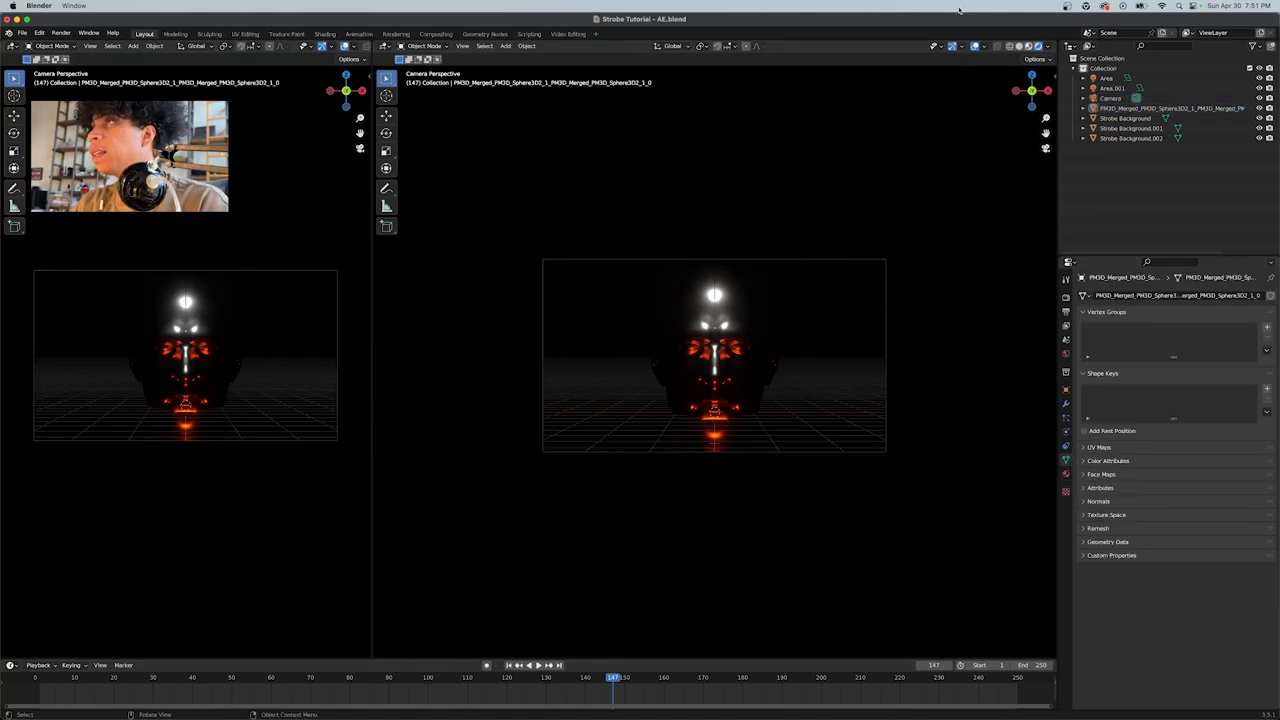
left_click(532, 664)
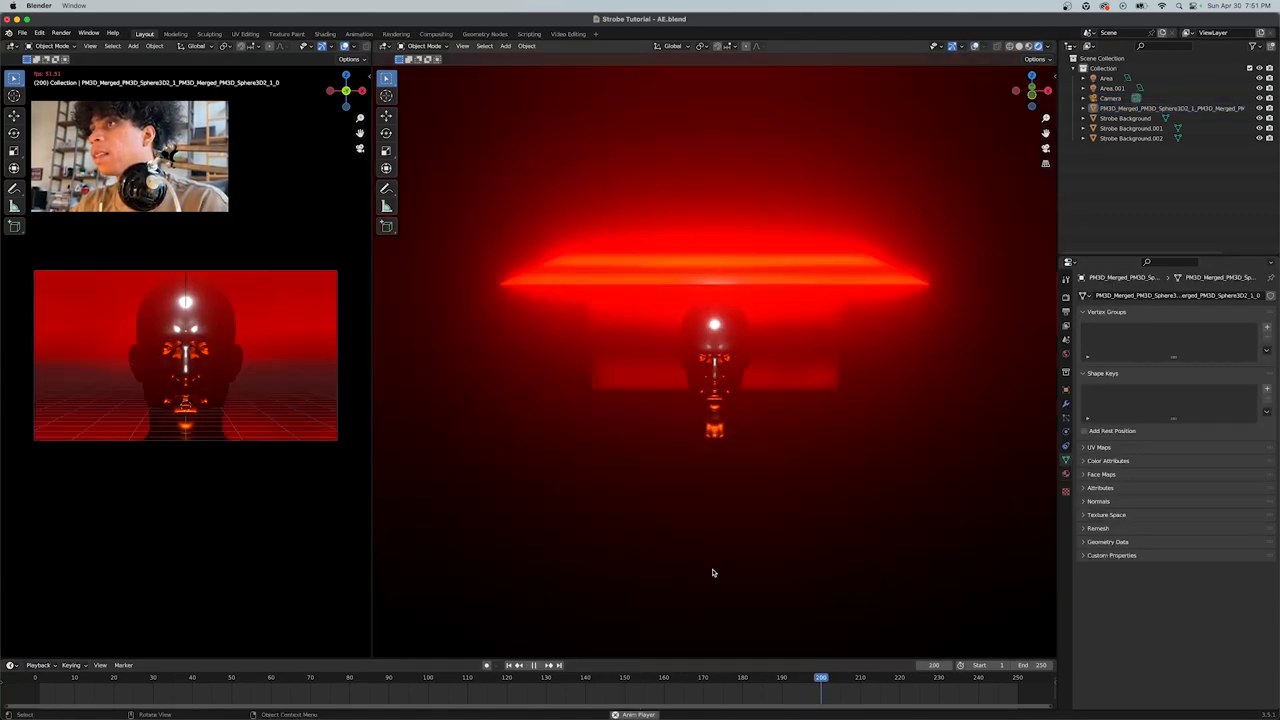